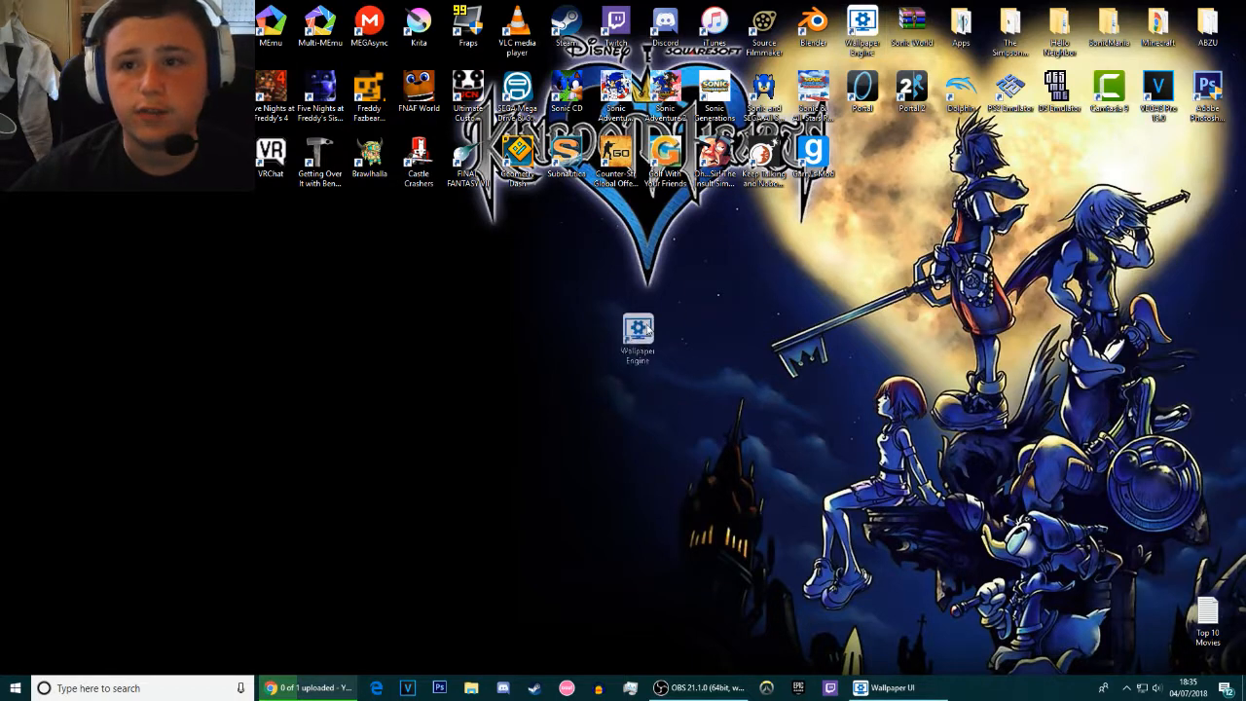
- Launch Wallpaper Engine from the desktop and show the Discover page of featured wallpapers
left_click_drag(638, 339, 566, 423)
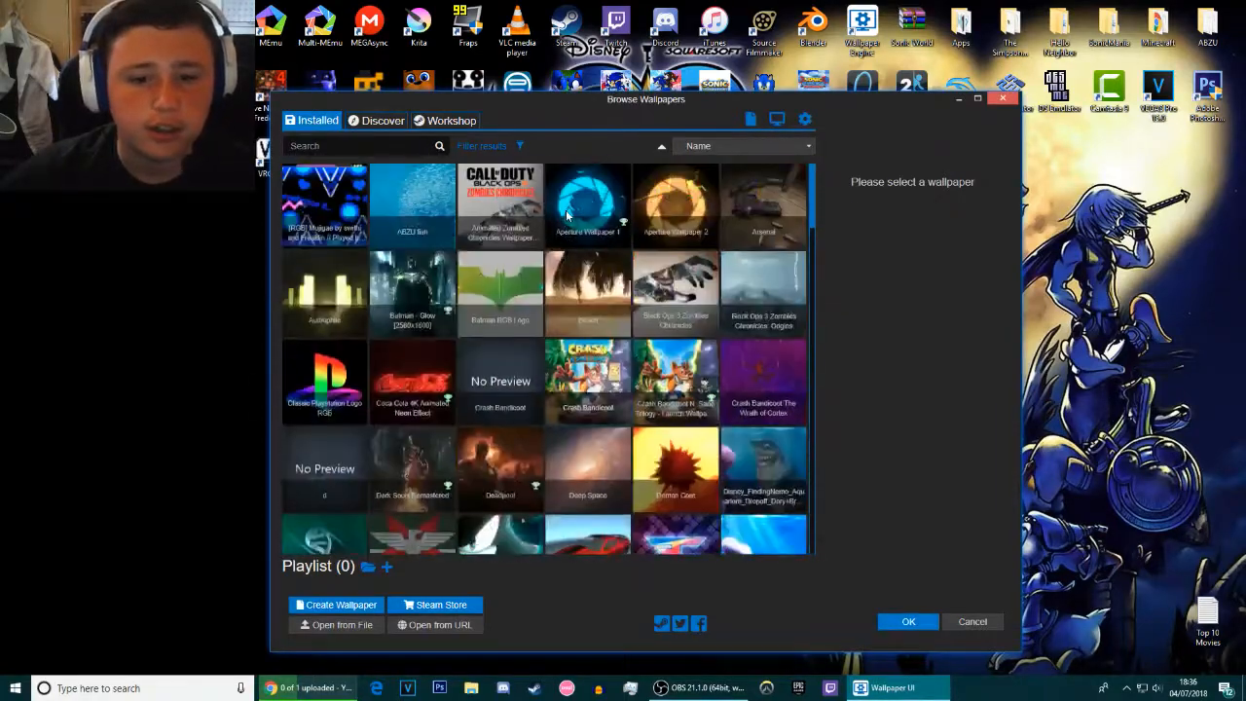
left_click(377, 119)
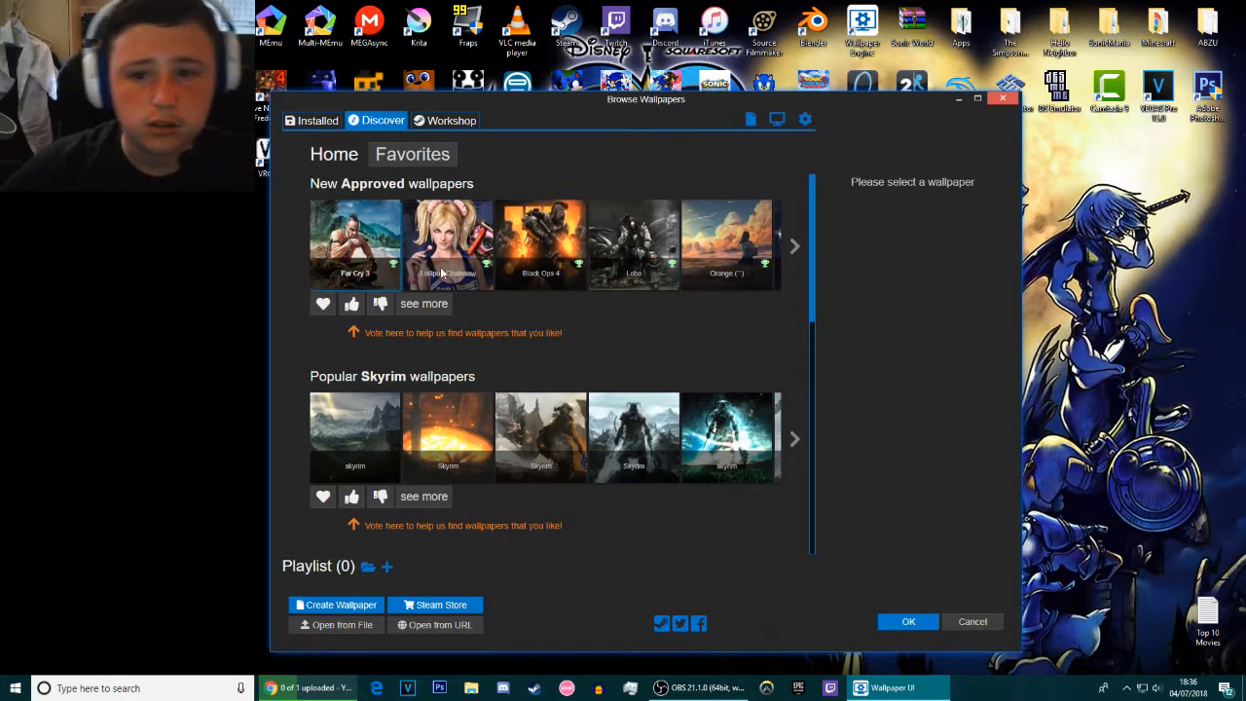
- Page through the New Approved wallpapers to find Black Ops 4
left_click(796, 245)
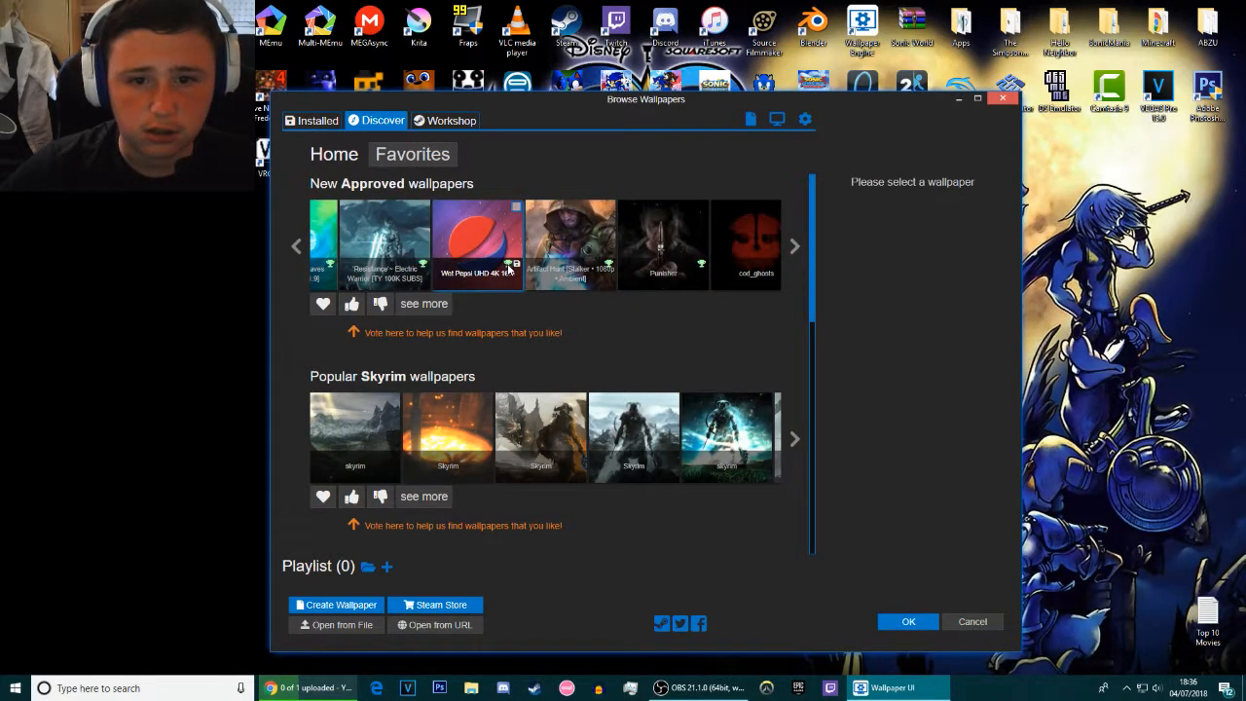
left_click(795, 245)
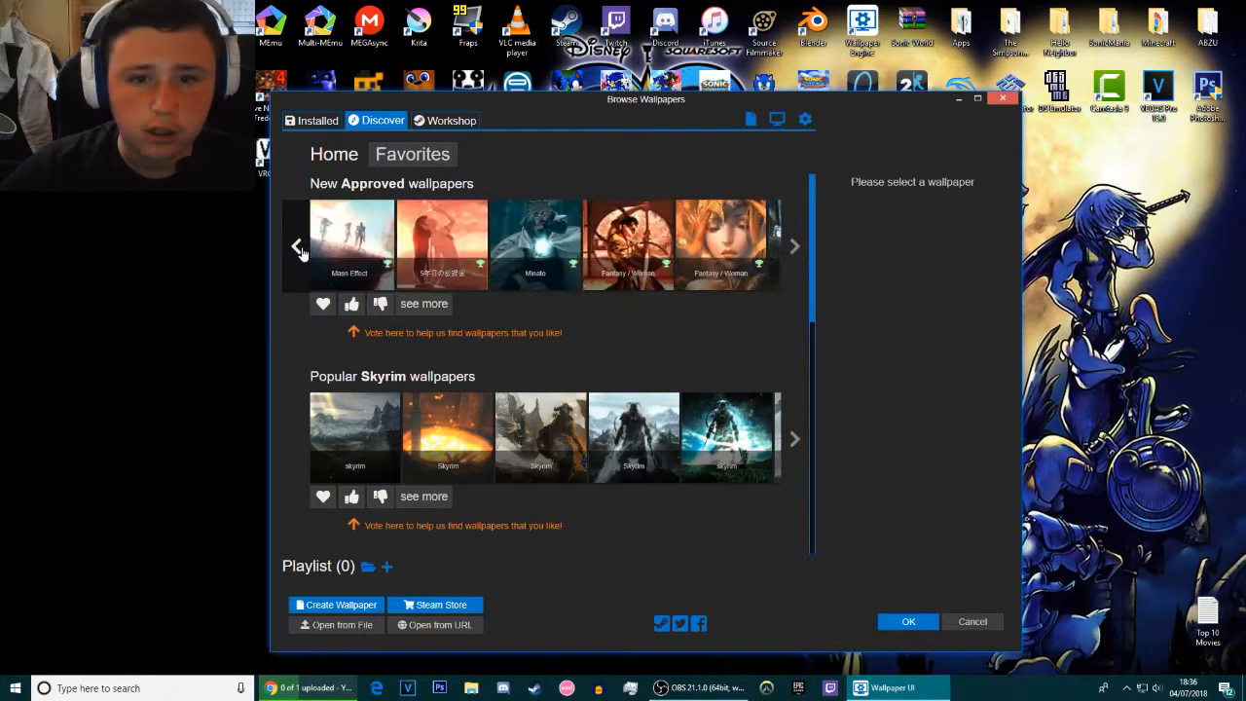
left_click(540, 244)
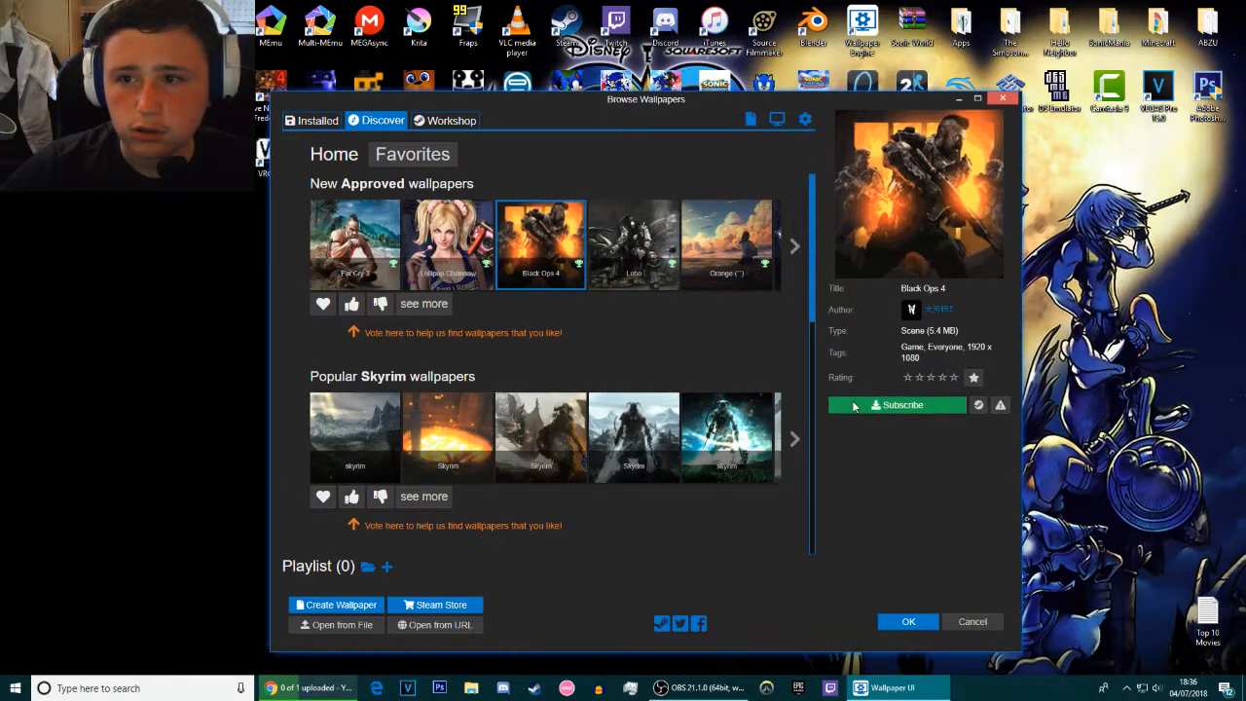
scroll("down", 3)
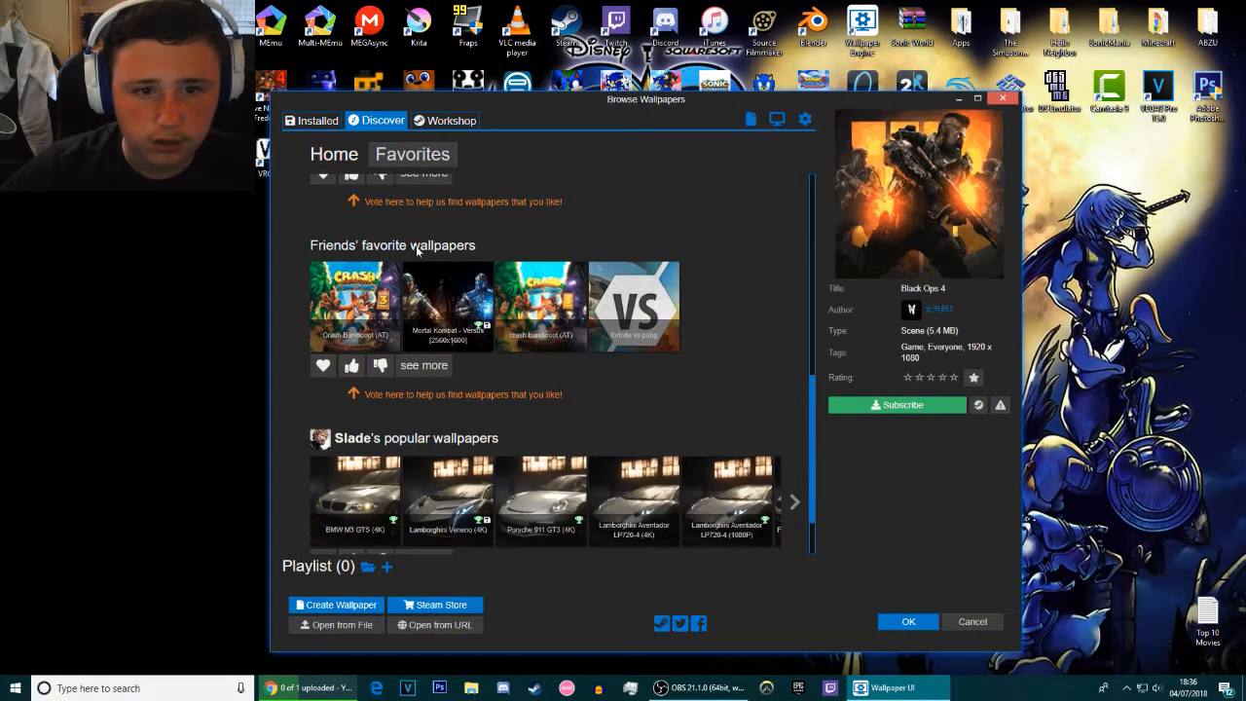
scroll("down", 3)
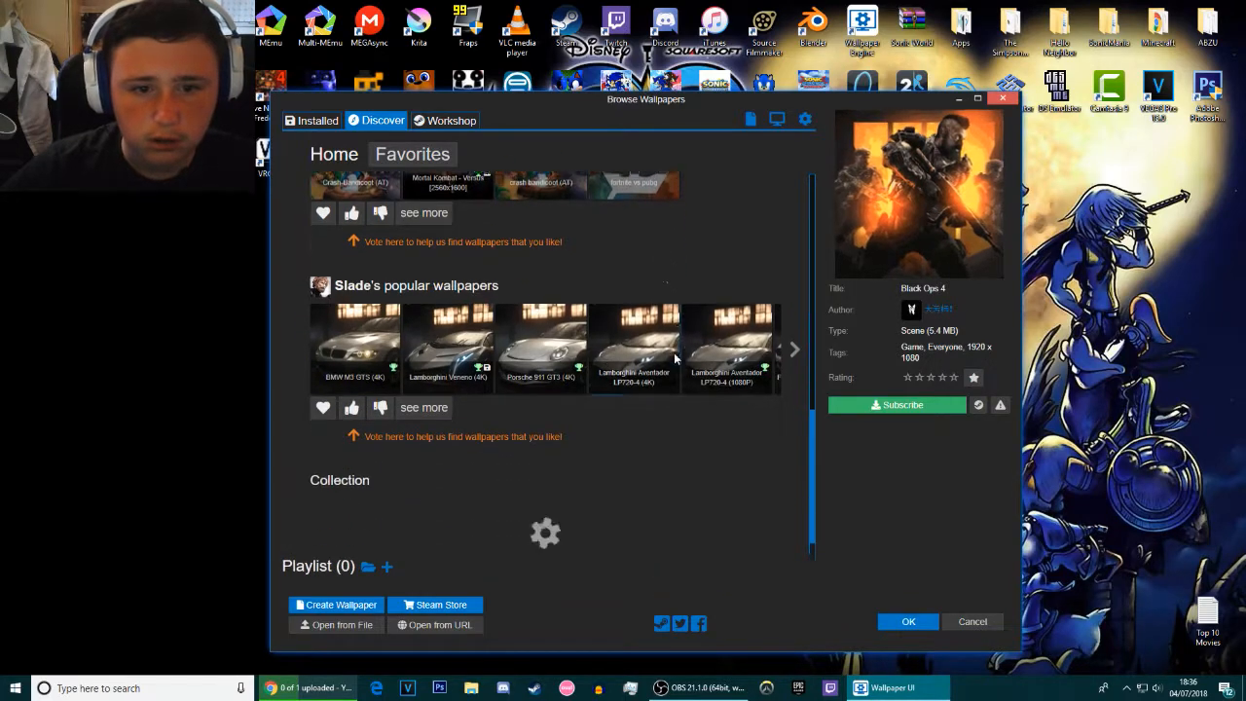
scroll("down", 3)
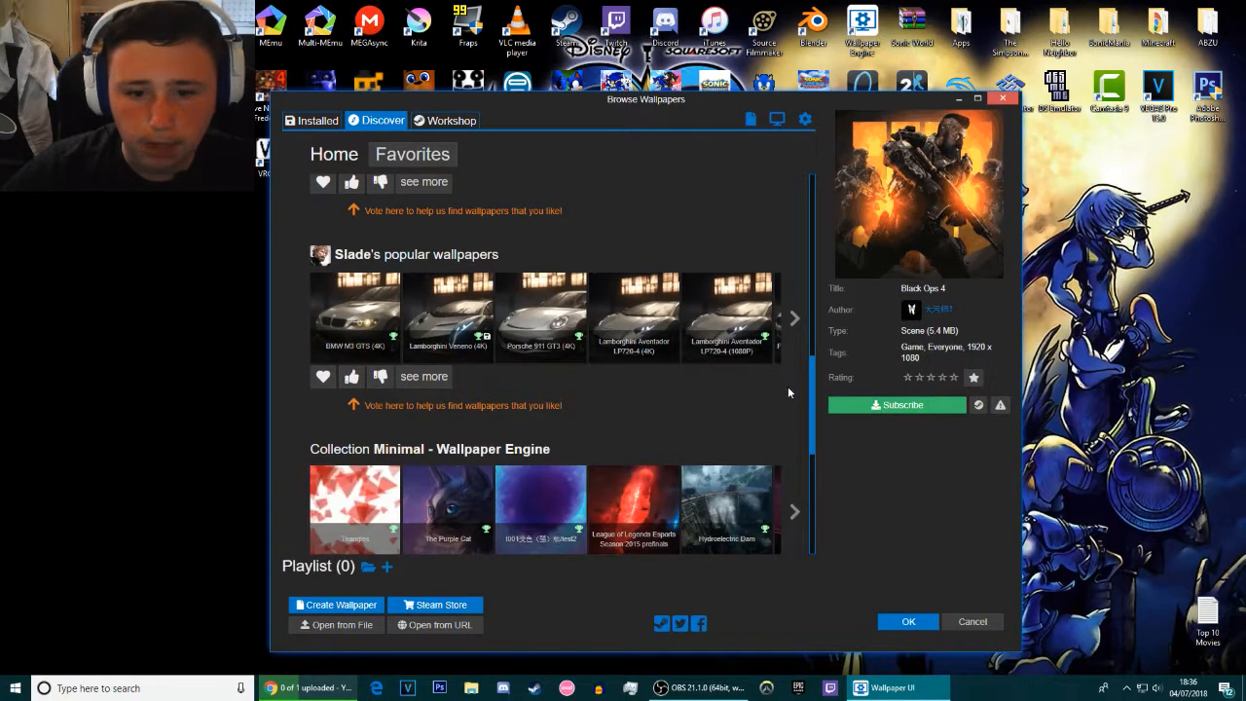
- Subscribe to the Black Ops 4 wallpaper and minimize the browser to see it on the desktop
left_click(897, 404)
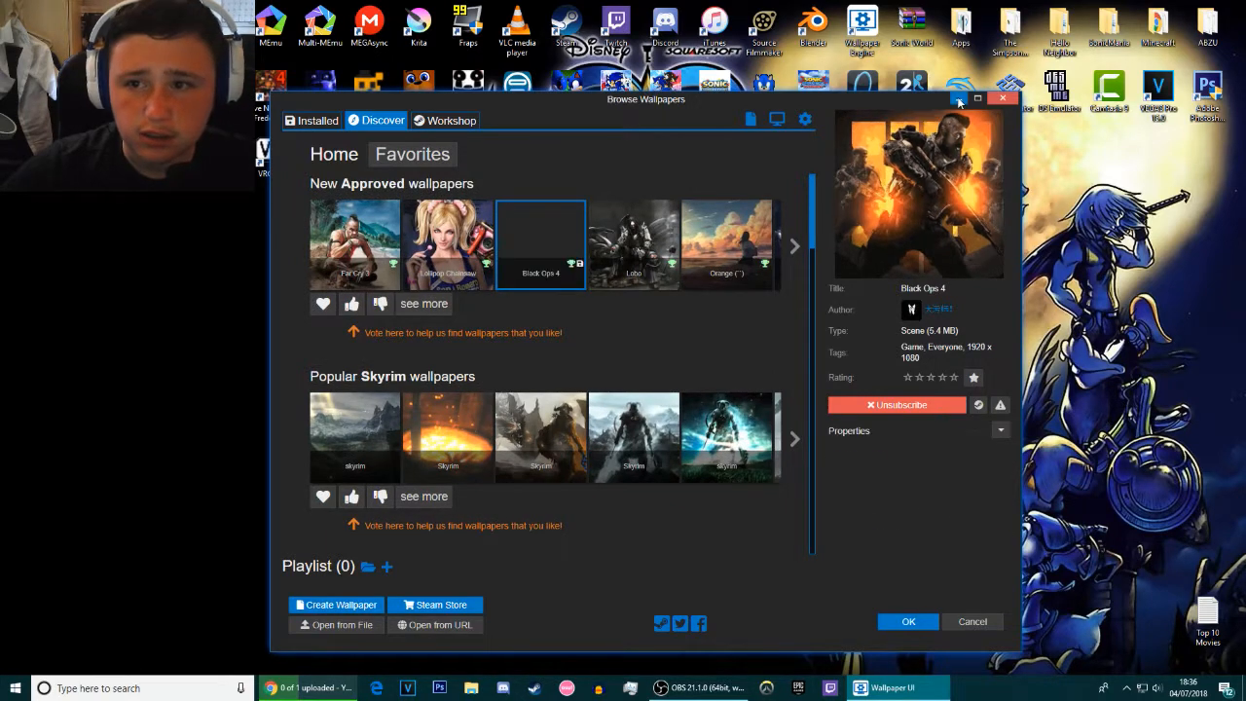
left_click(977, 97)
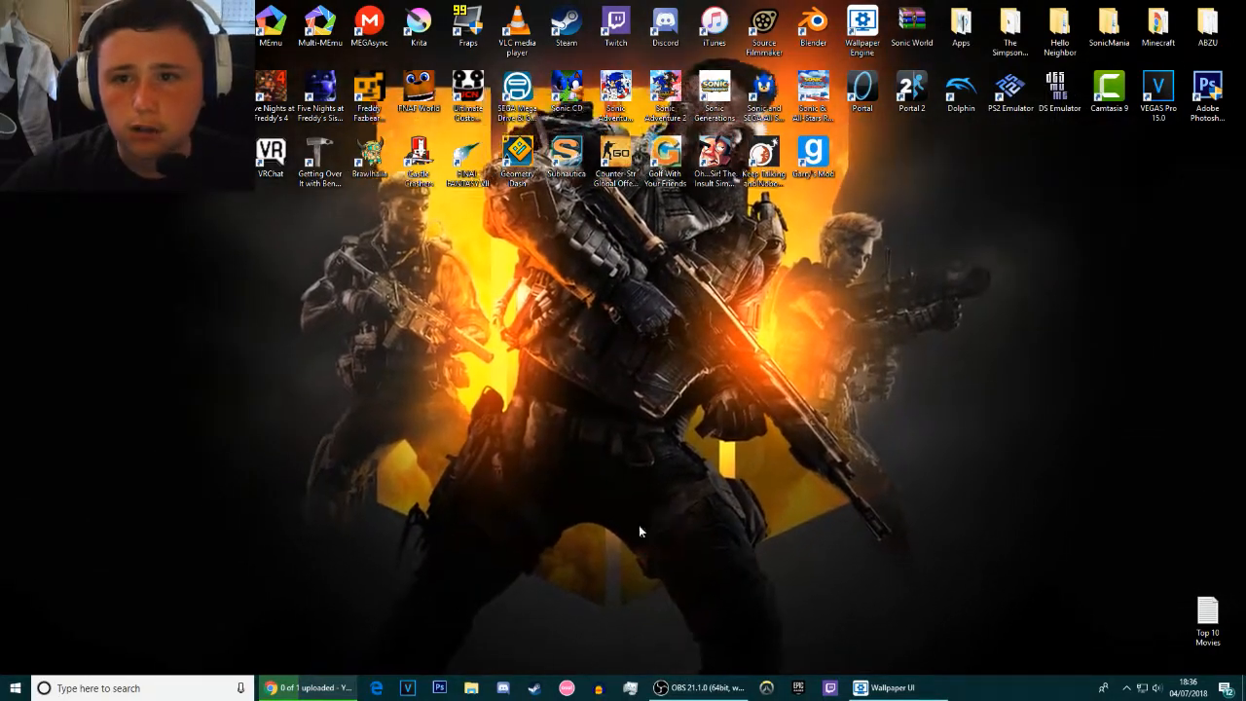
- Apply the Pac-Man wallpaper from the Installed collection as the desktop background
left_click(887, 688)
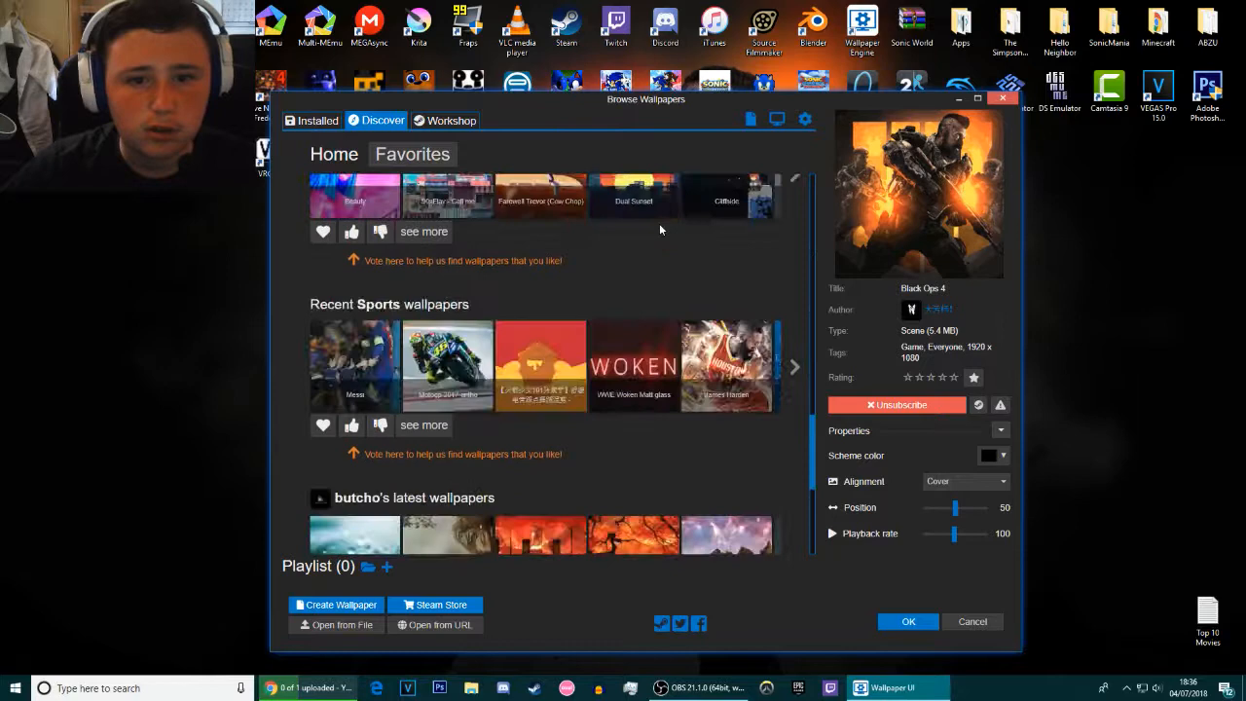
scroll("down", 3)
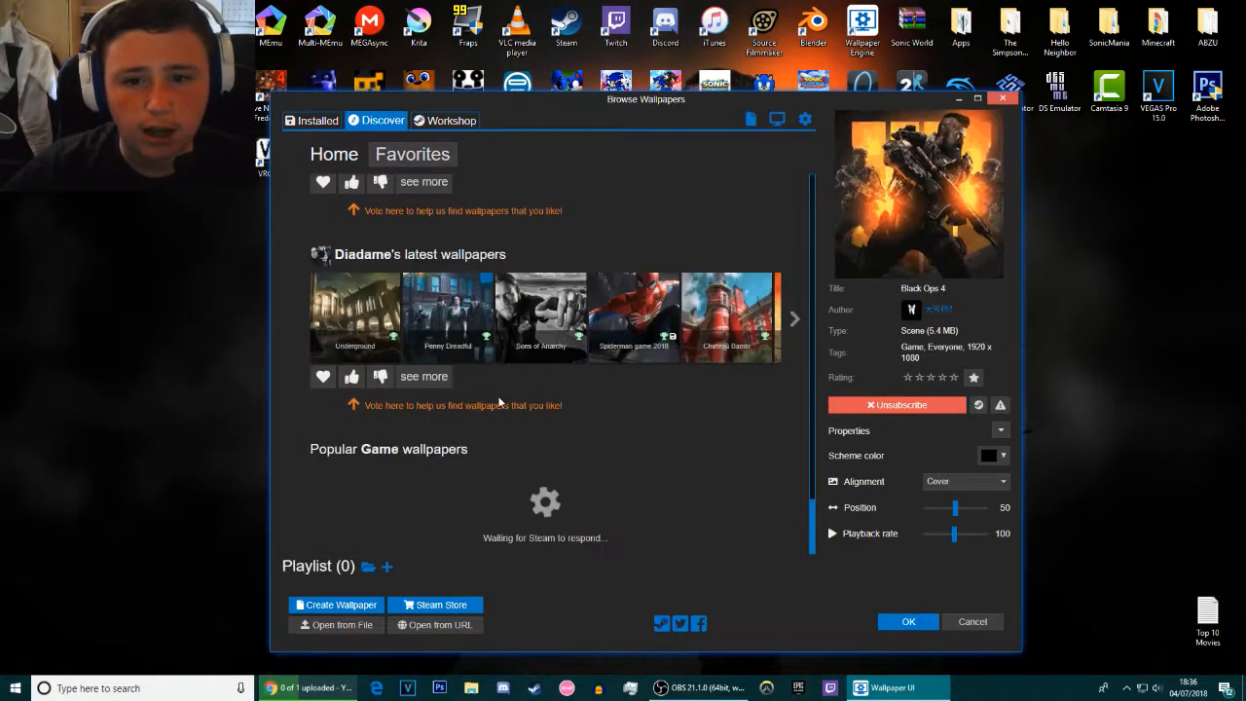
scroll("down", 3)
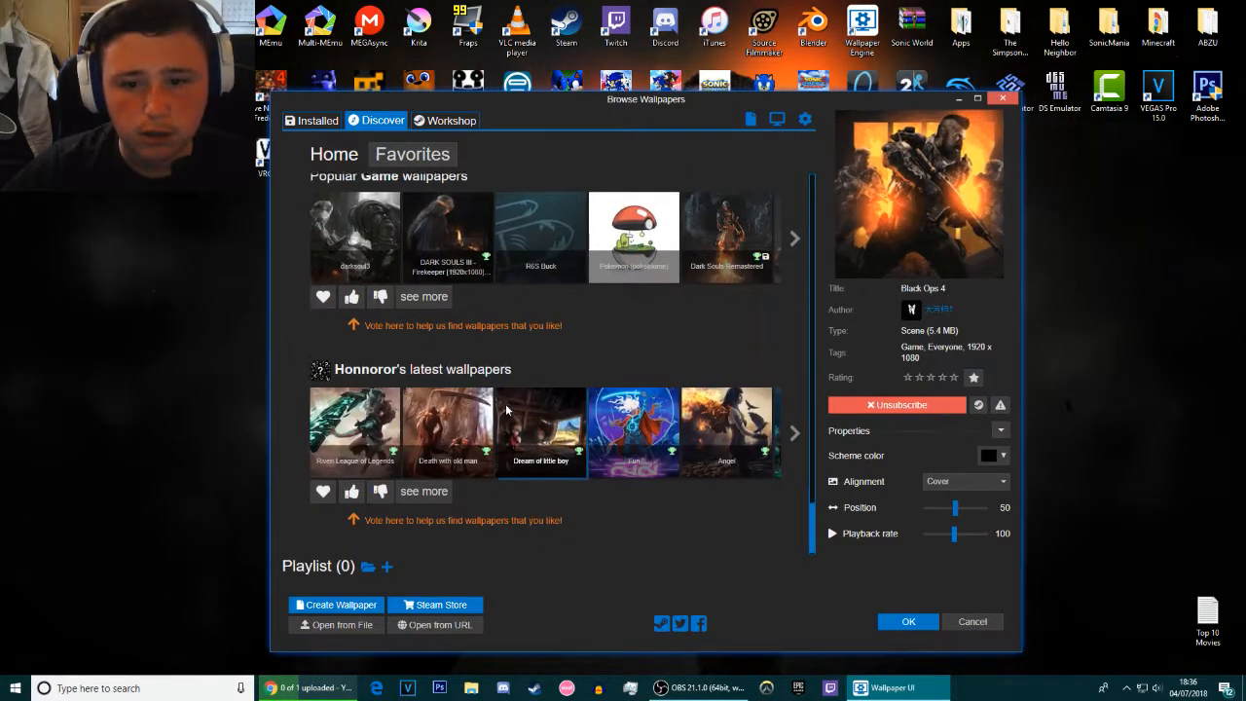
scroll("down", 3)
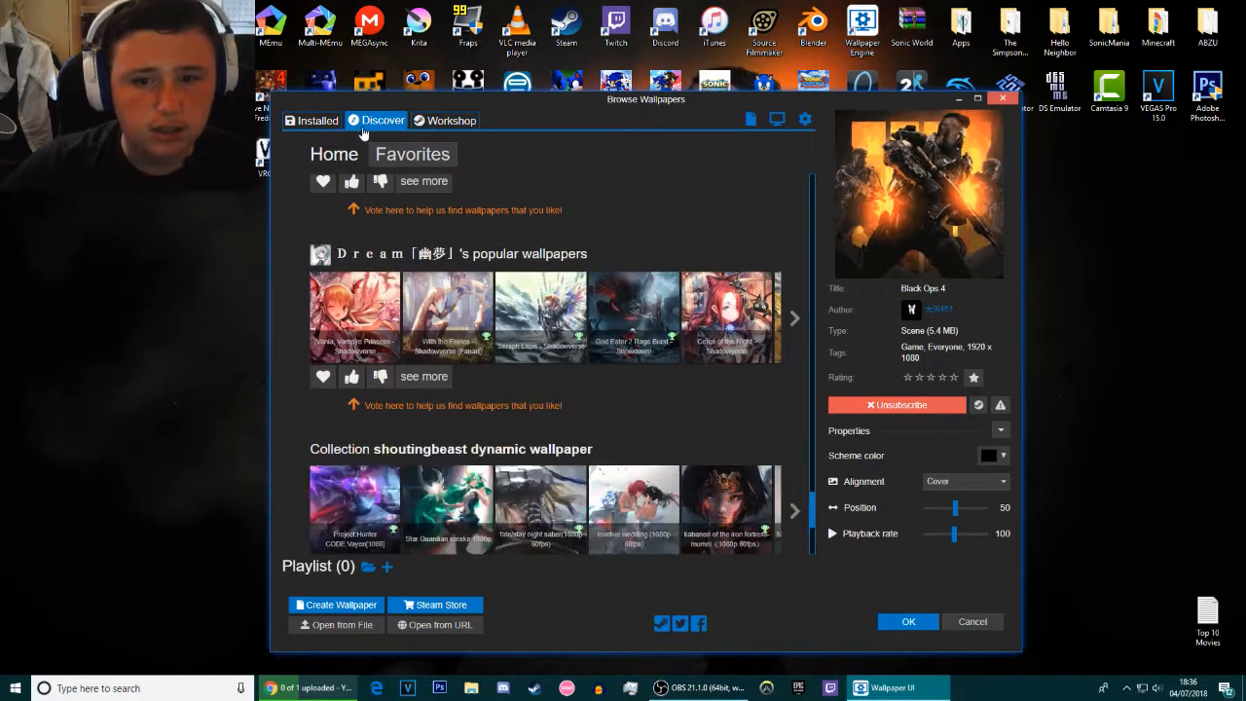
left_click(317, 120)
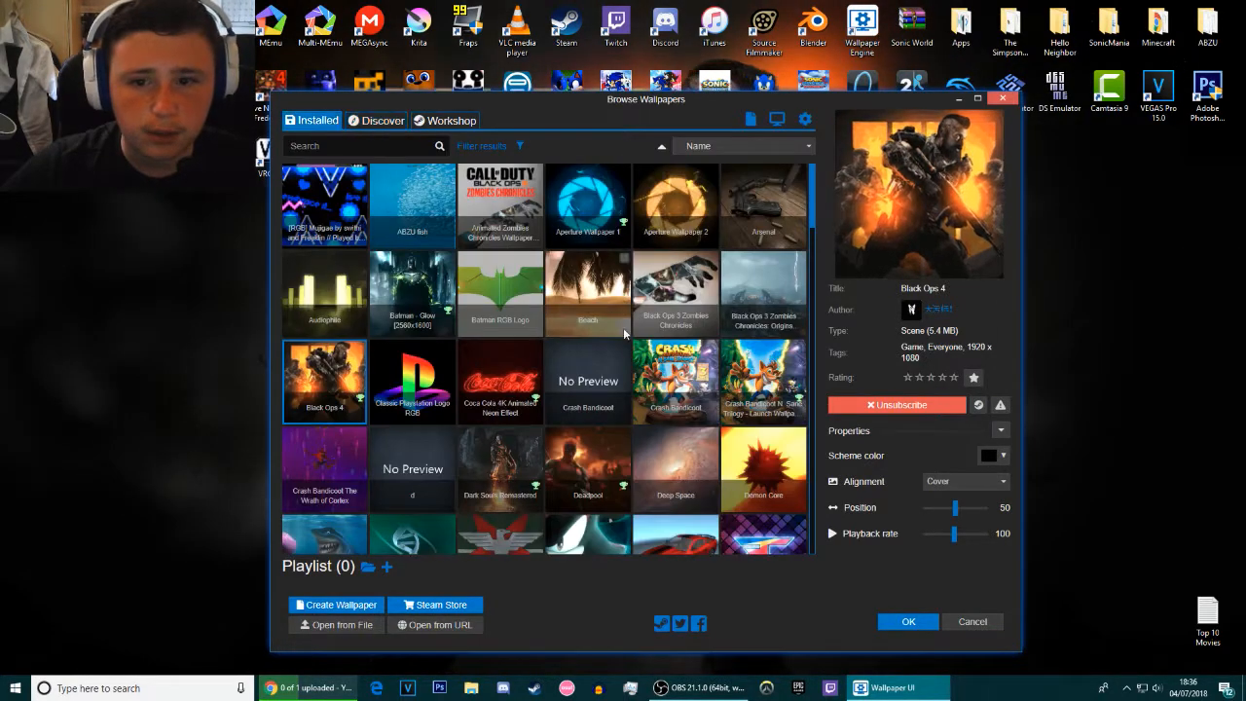
left_click(908, 621)
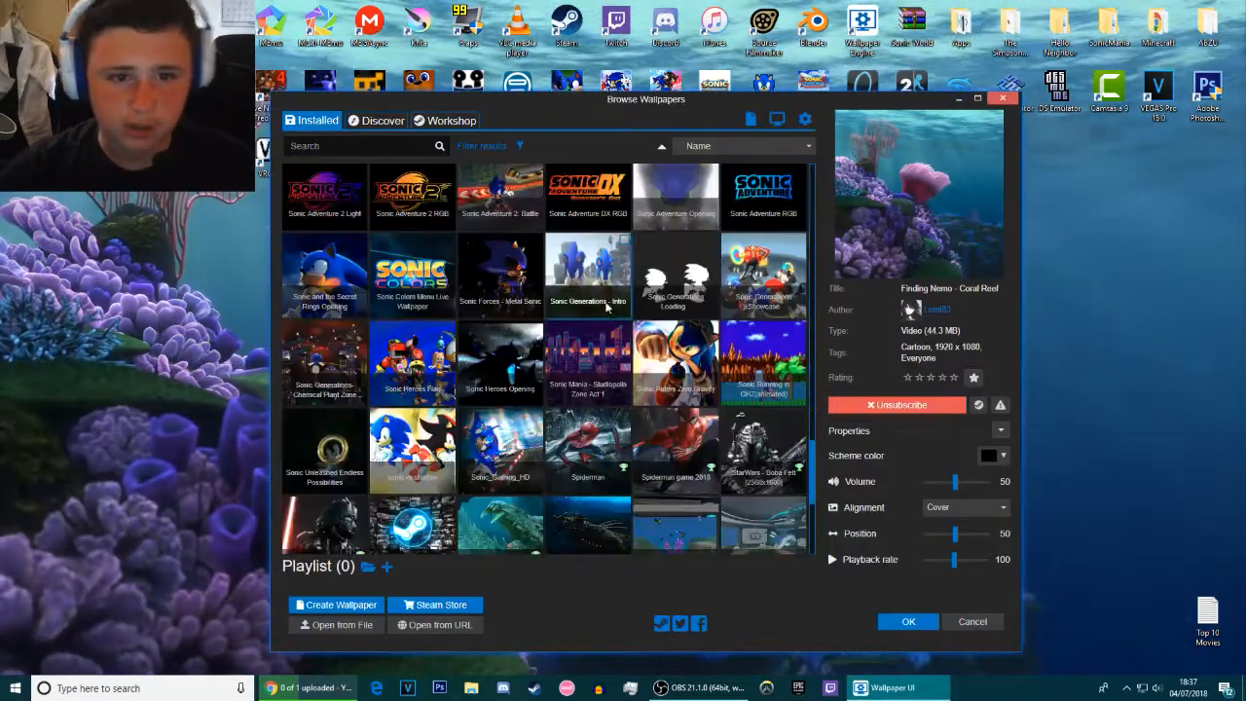
- Show the Workshop tab's listing of most popular community wallpapers
scroll("down", 3)
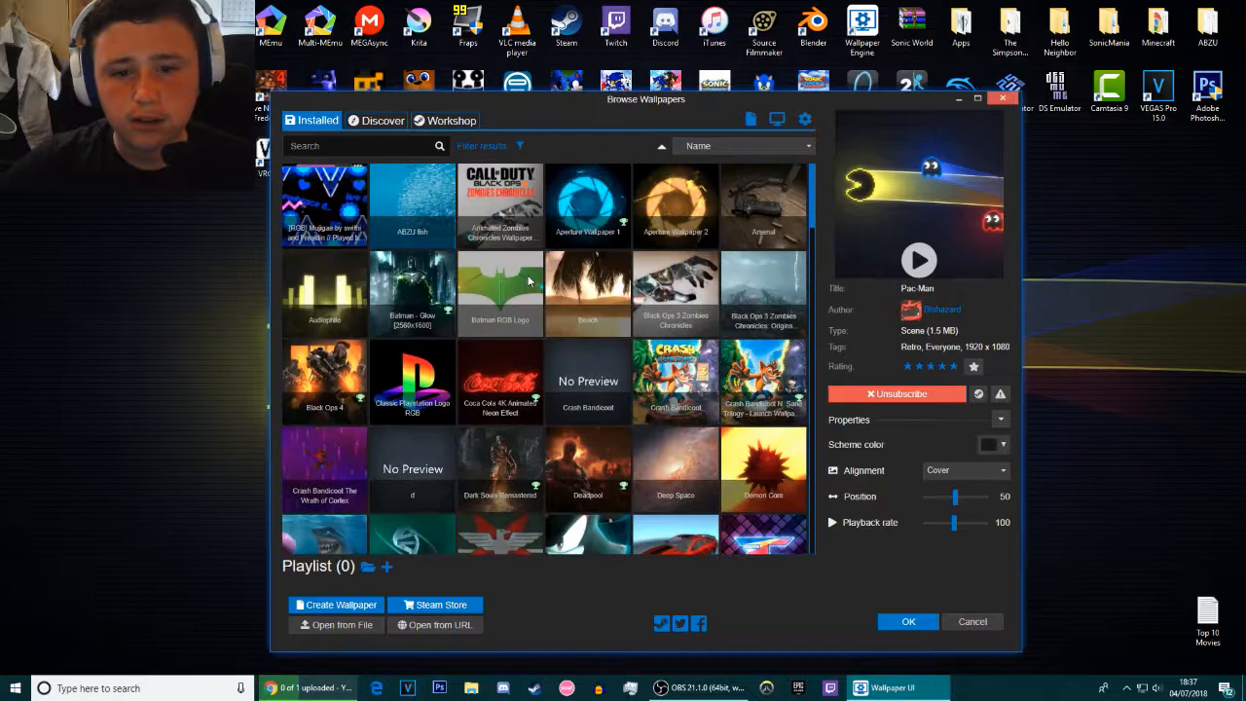
left_click(450, 119)
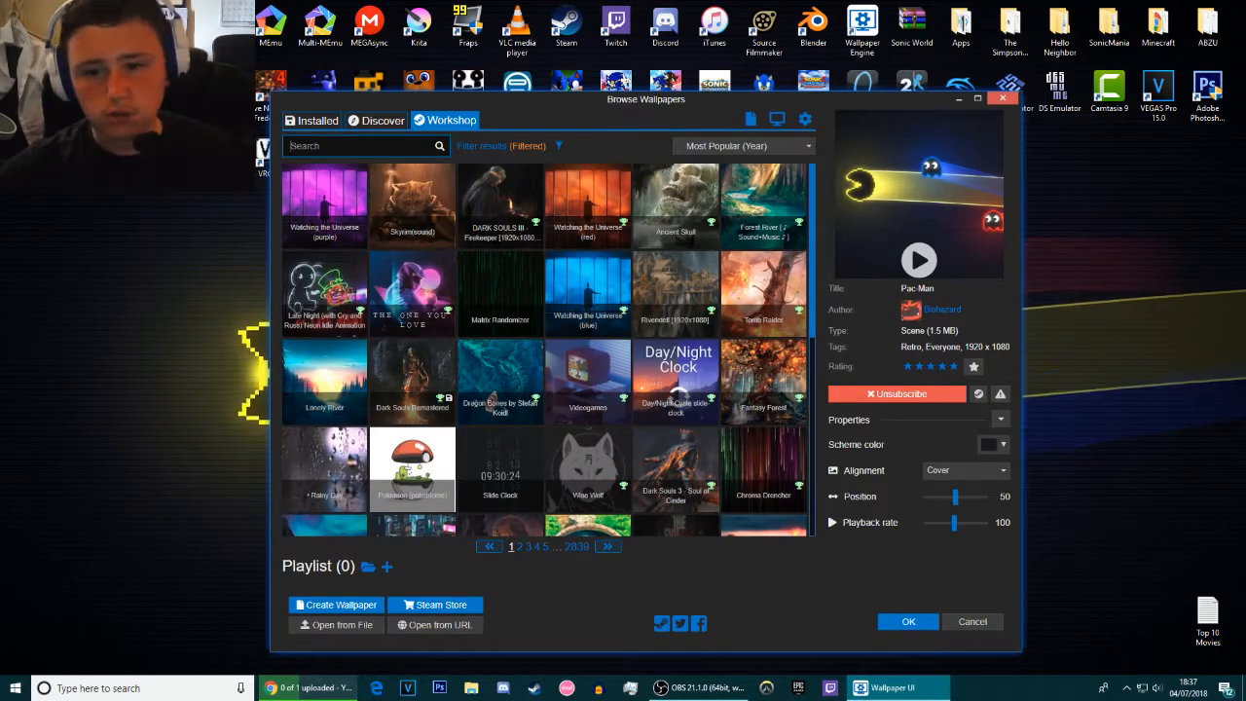
- Search the Workshop for 'ow' and 'fort' wallpapers, correcting a mistyped query
type("ow")
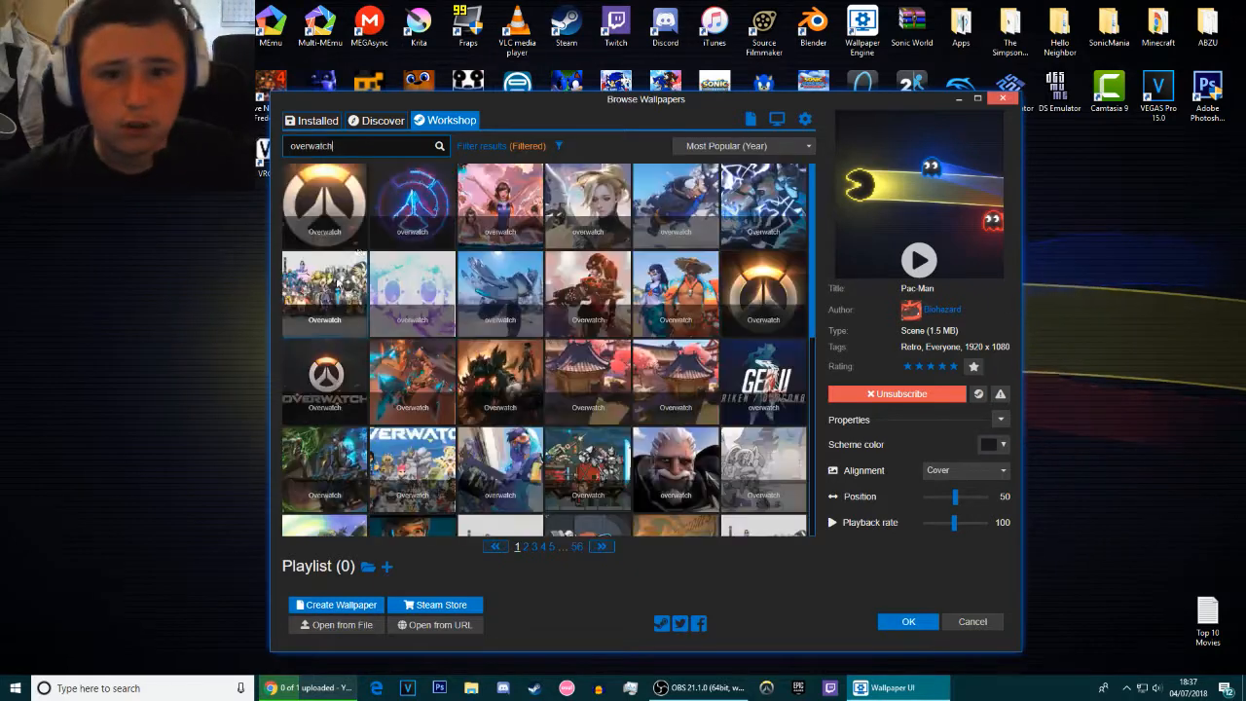
scroll("down", 3)
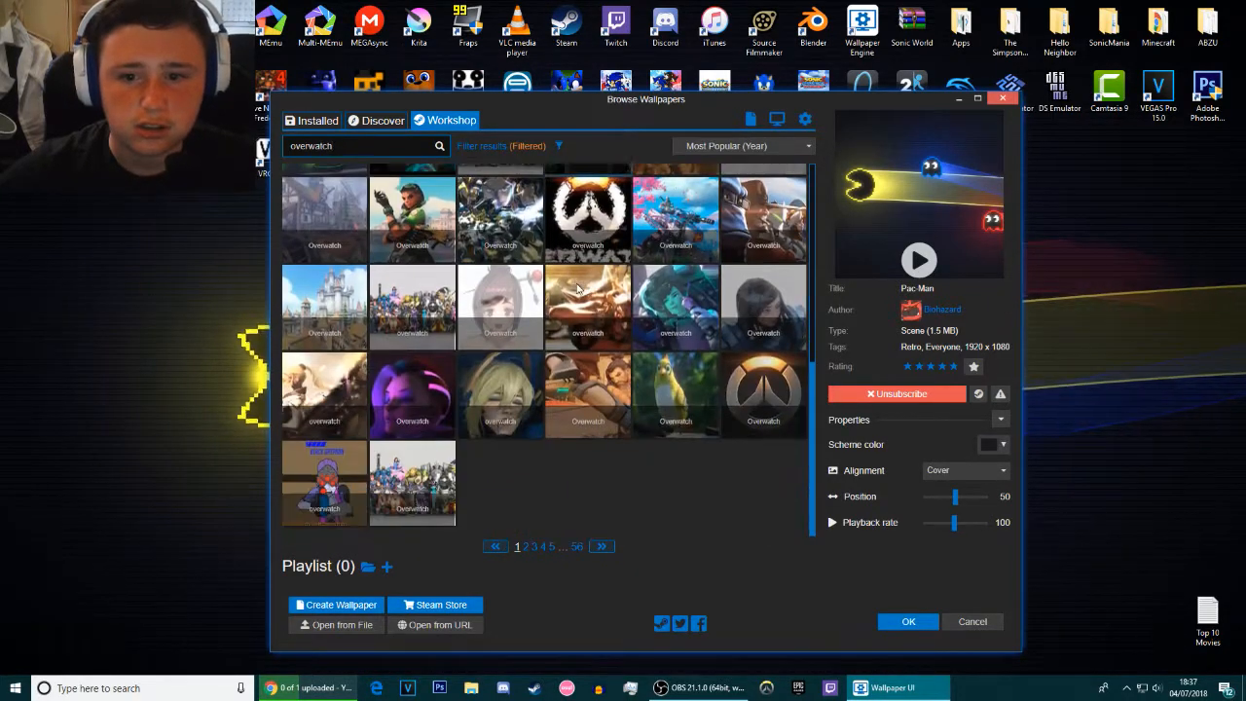
scroll("up", 3)
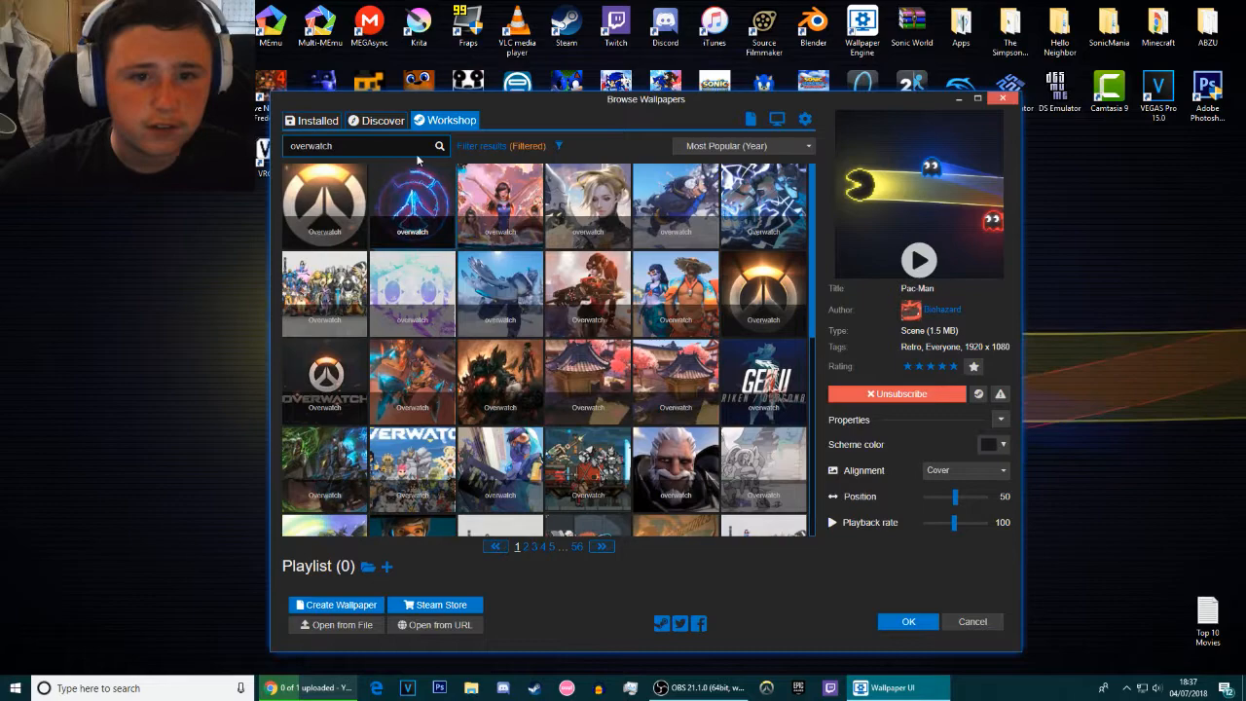
type("fort")
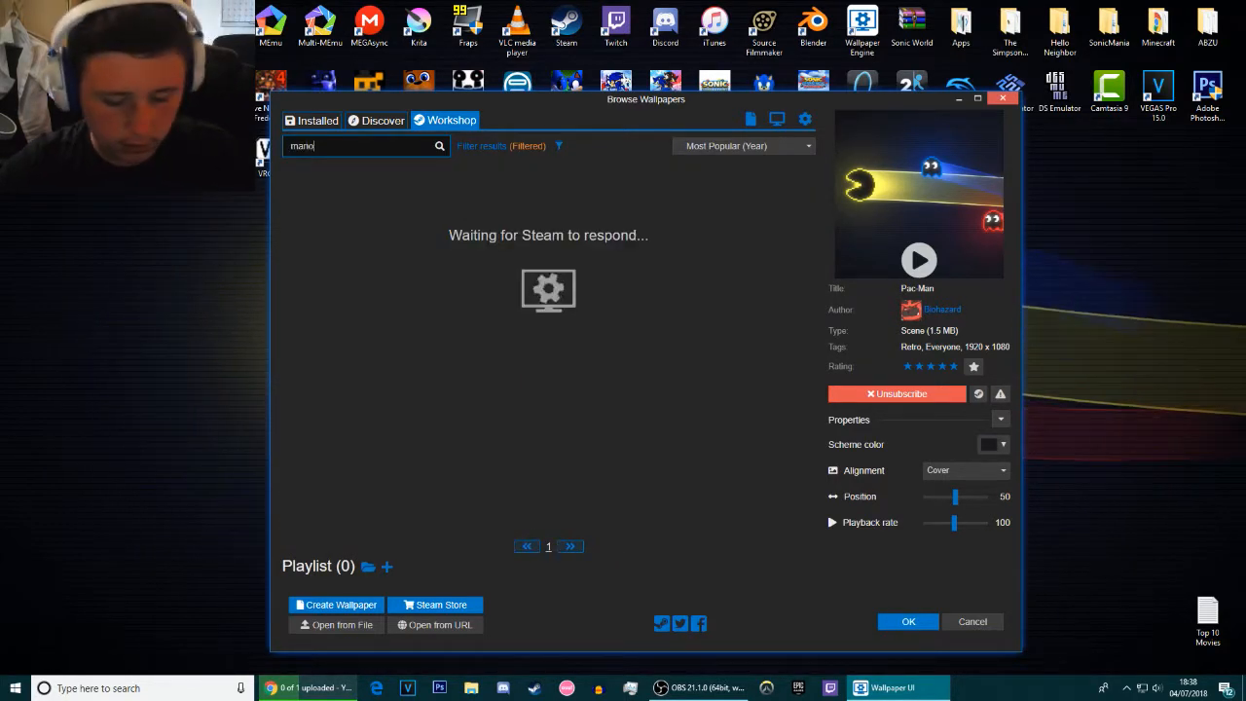
key("Backspace")
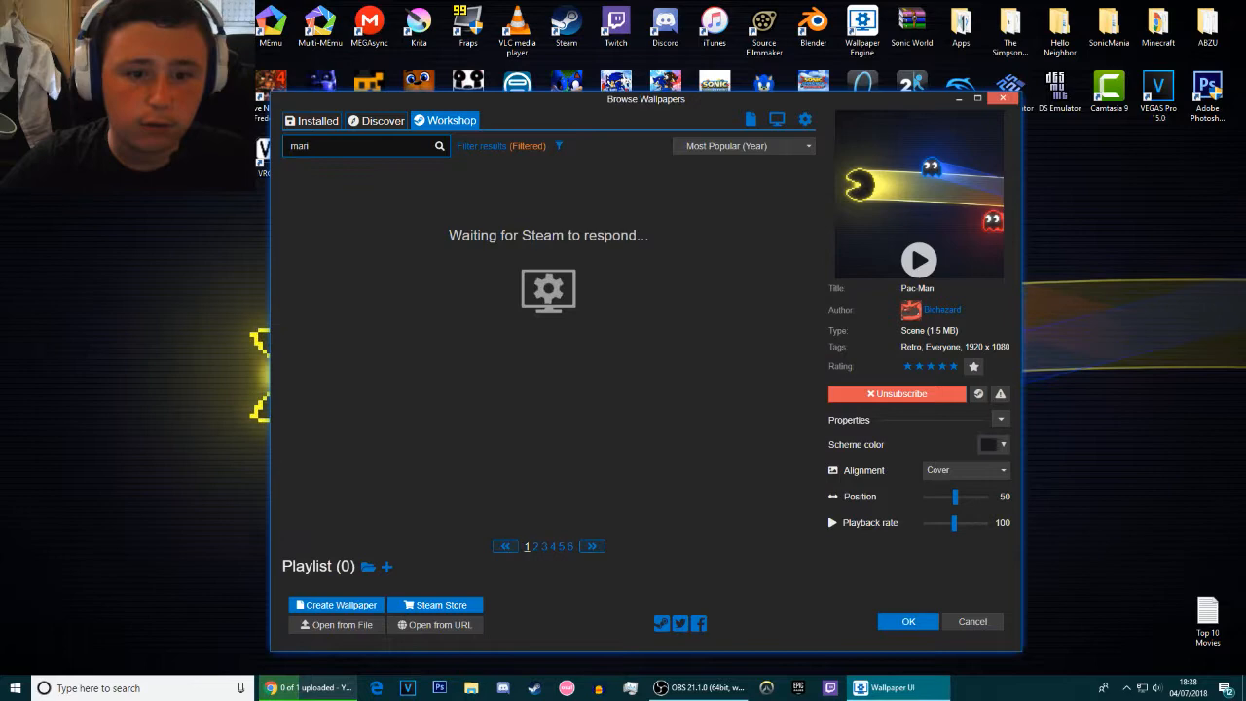
- Search for 'sonic', 'porta' and Spiderman wallpapers and apply the Spider-Man scene
type("sonic")
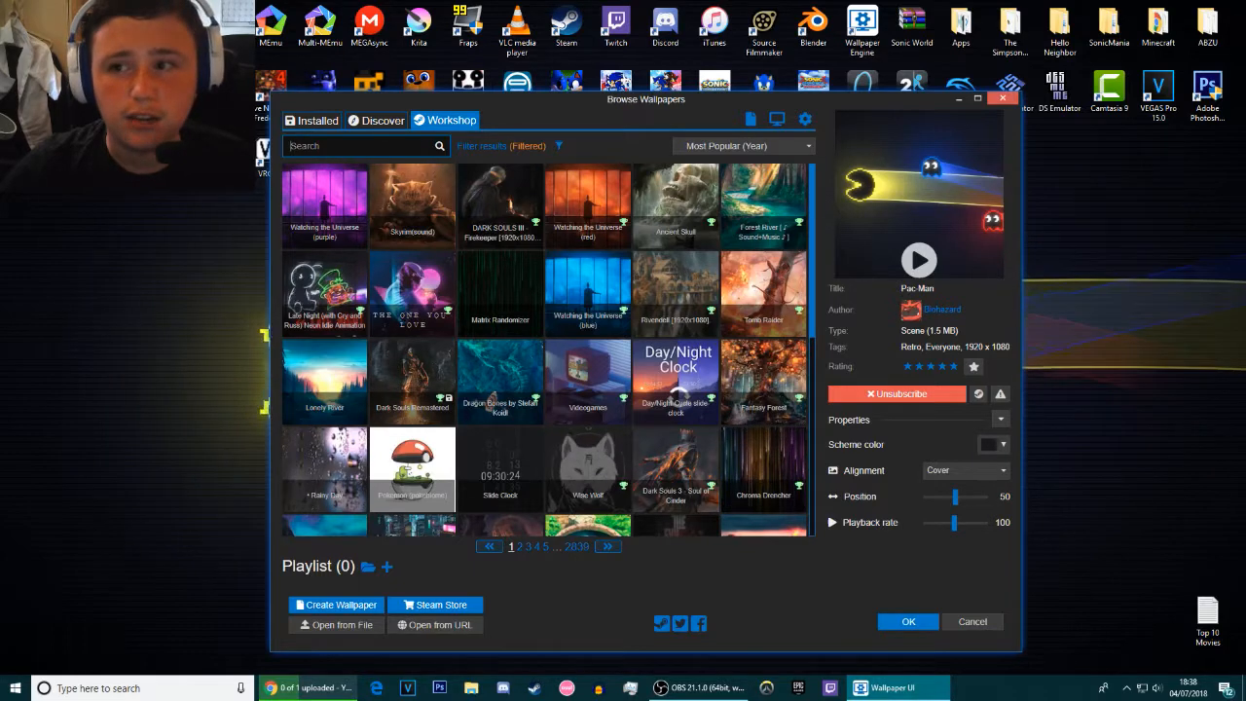
type("porta")
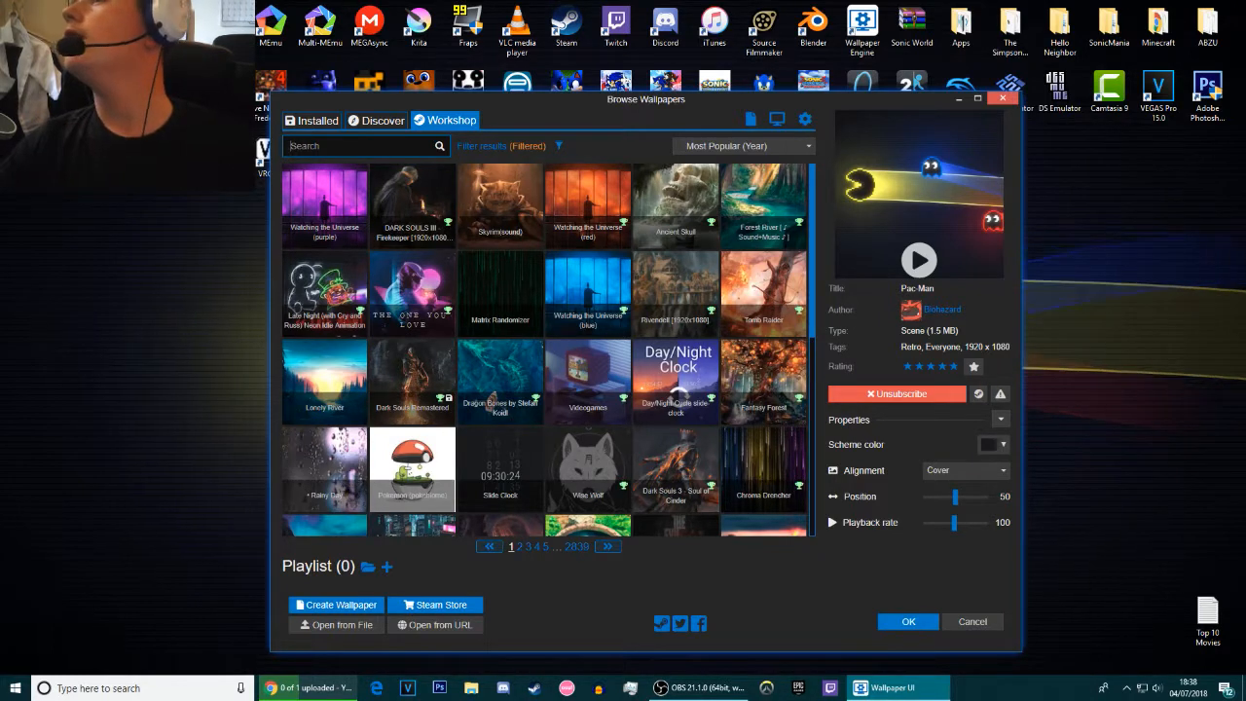
type("s")
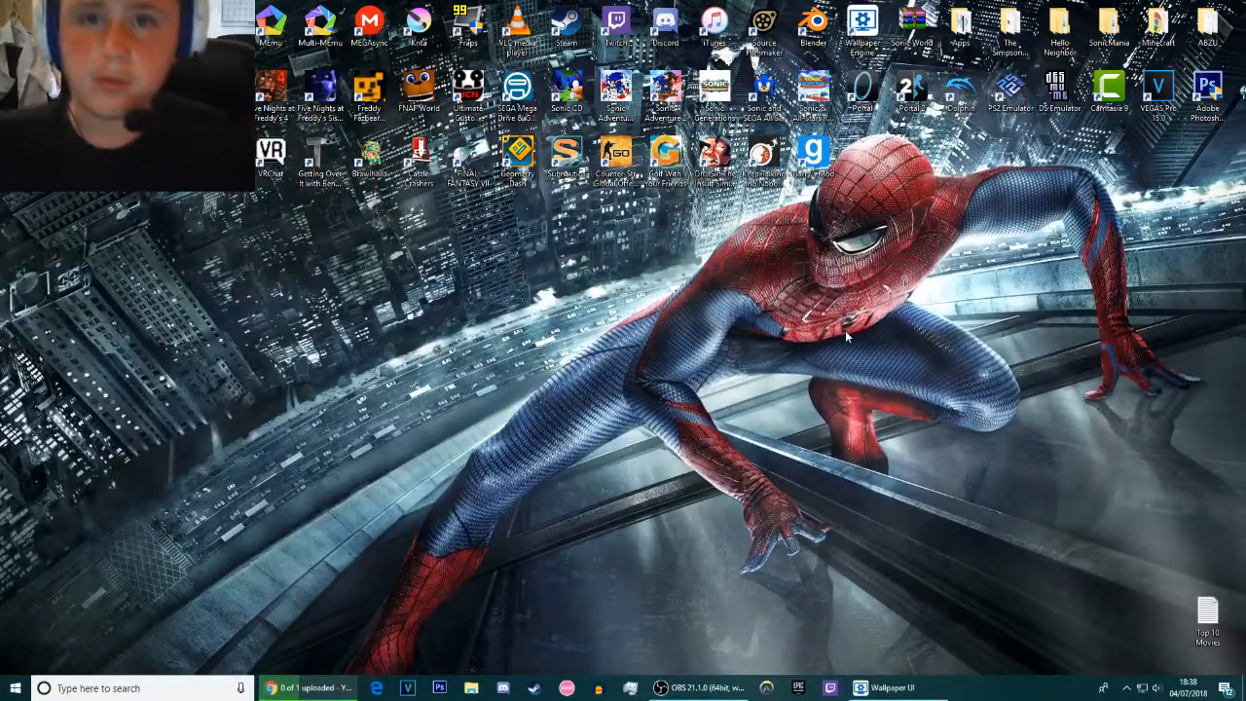
- Apply the Spiderman game 2018 wallpaper, then browse popular Workshop pages including Deadpool
left_click(888, 688)
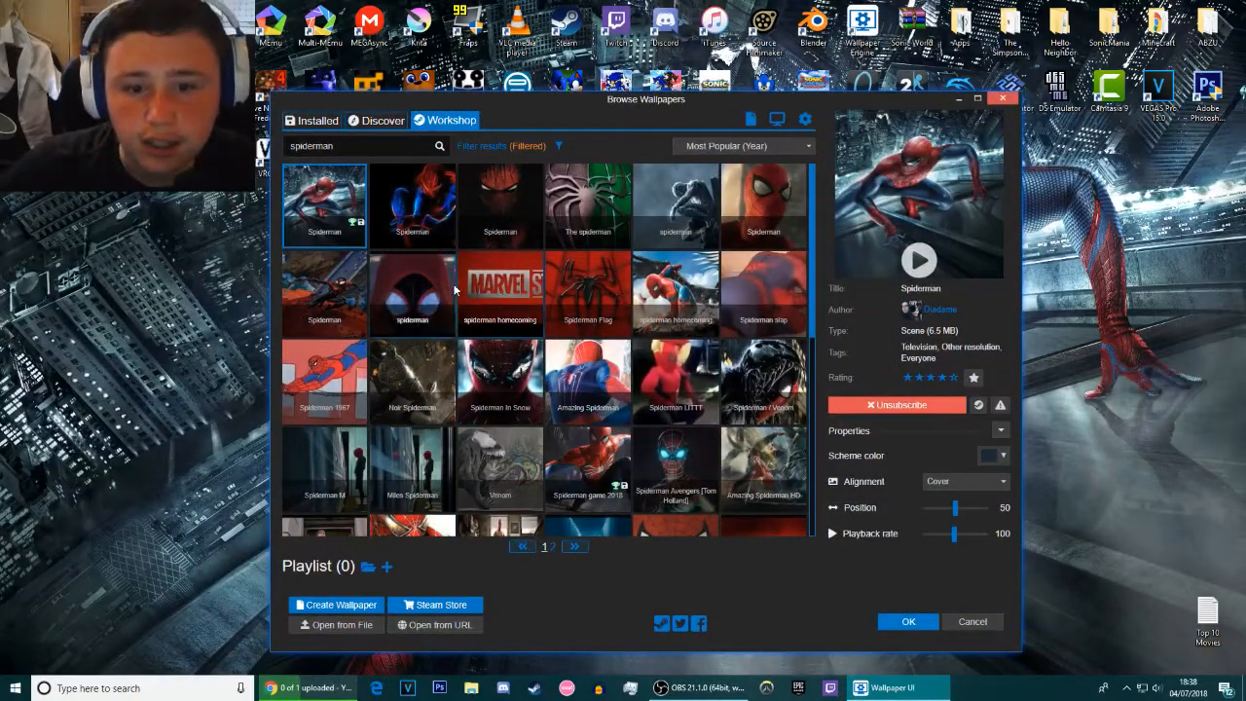
left_click(588, 467)
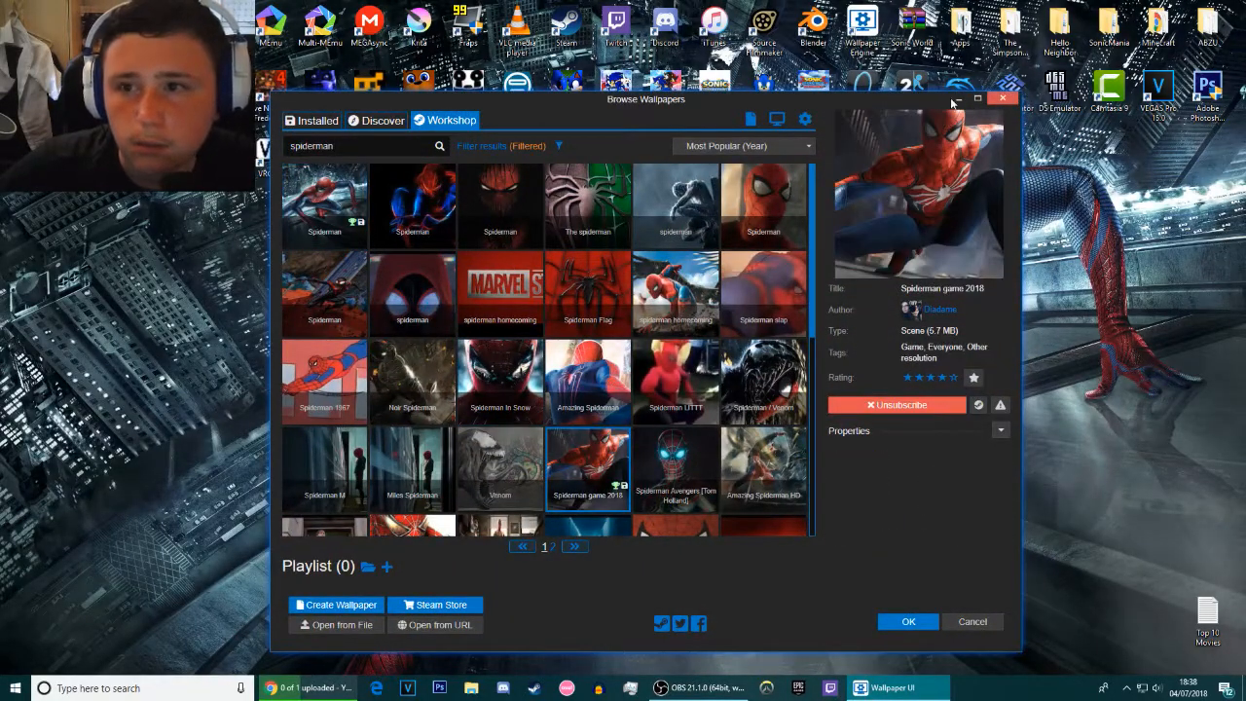
left_click(907, 621)
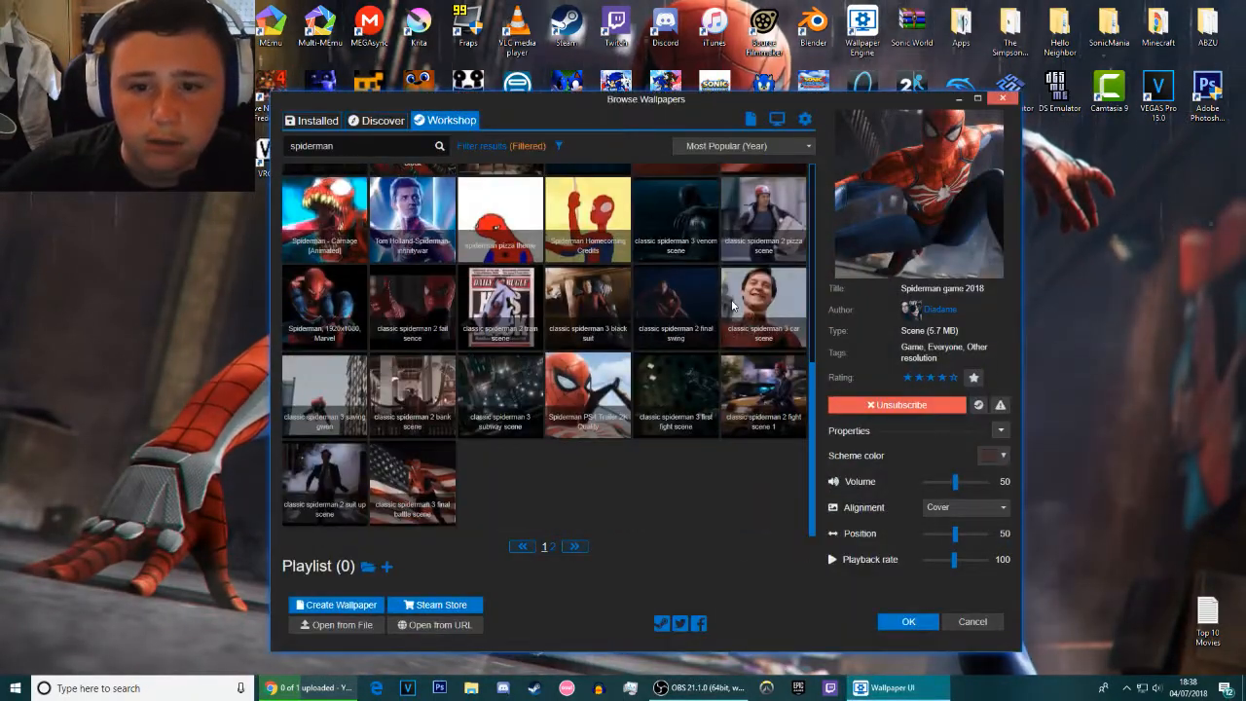
left_click(576, 546)
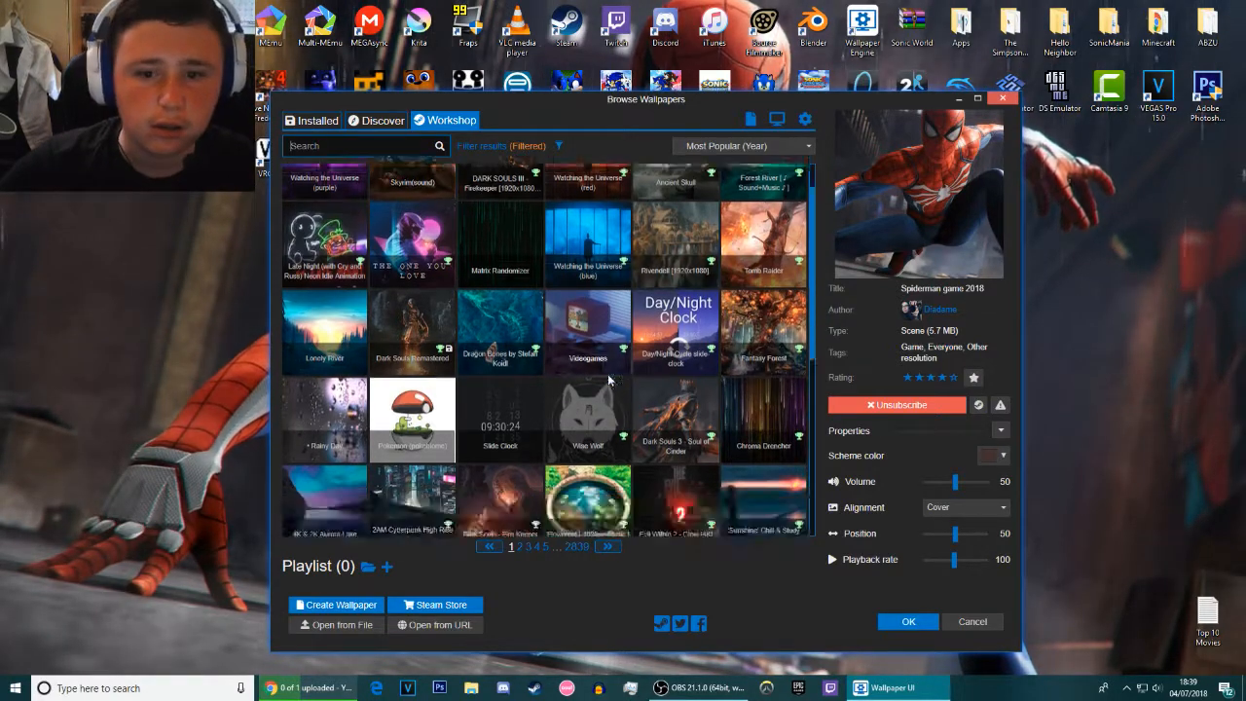
scroll("down", 3)
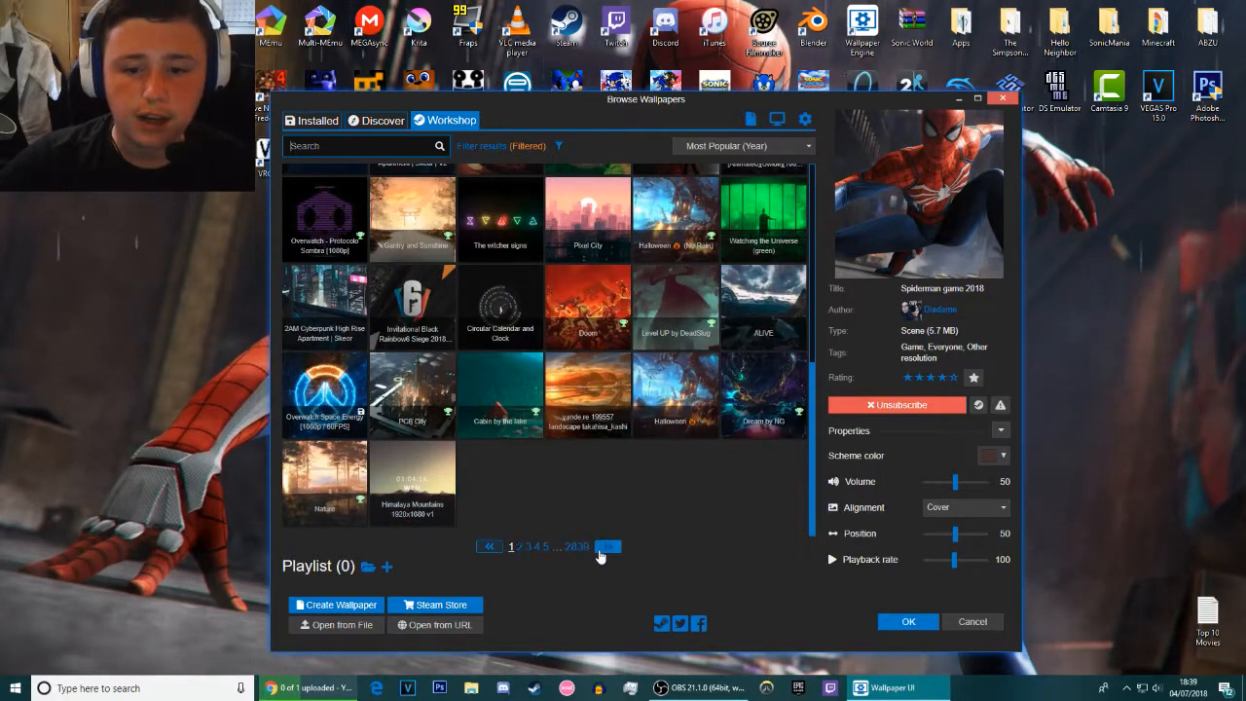
left_click(606, 546)
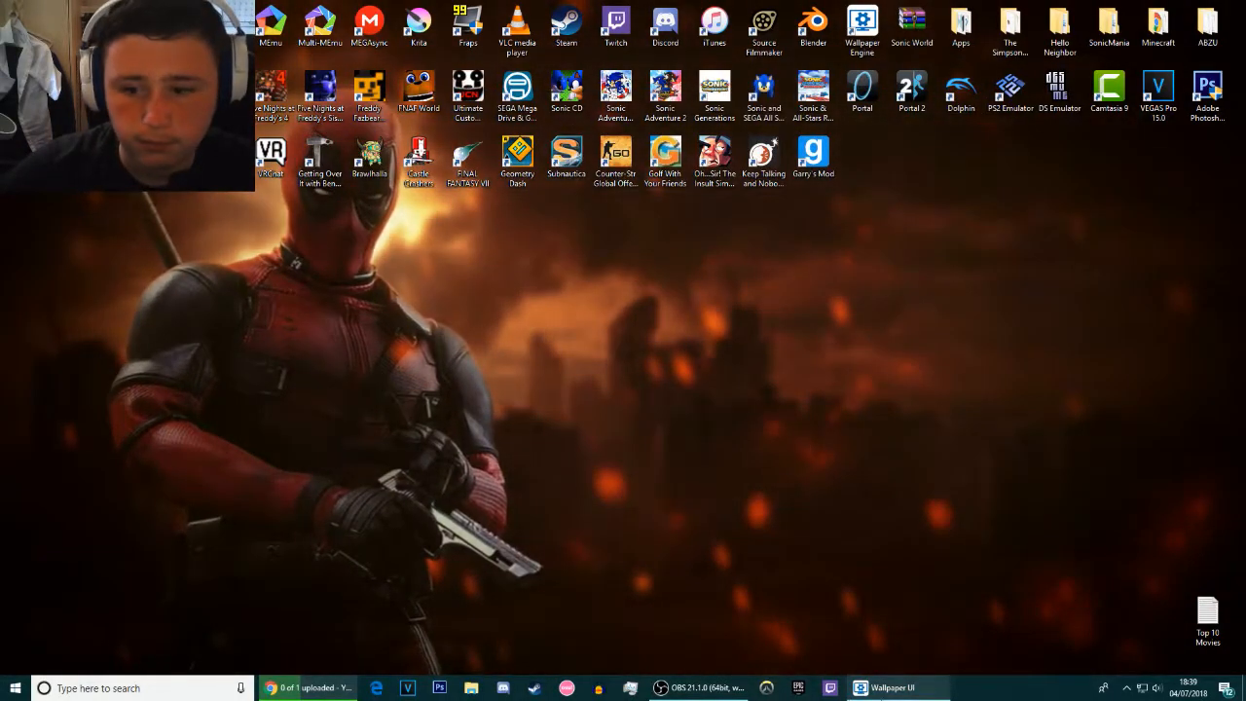
- Scroll the Installed collection and apply a Super Smash Bros. Ultimate wallpaper
left_click(893, 688)
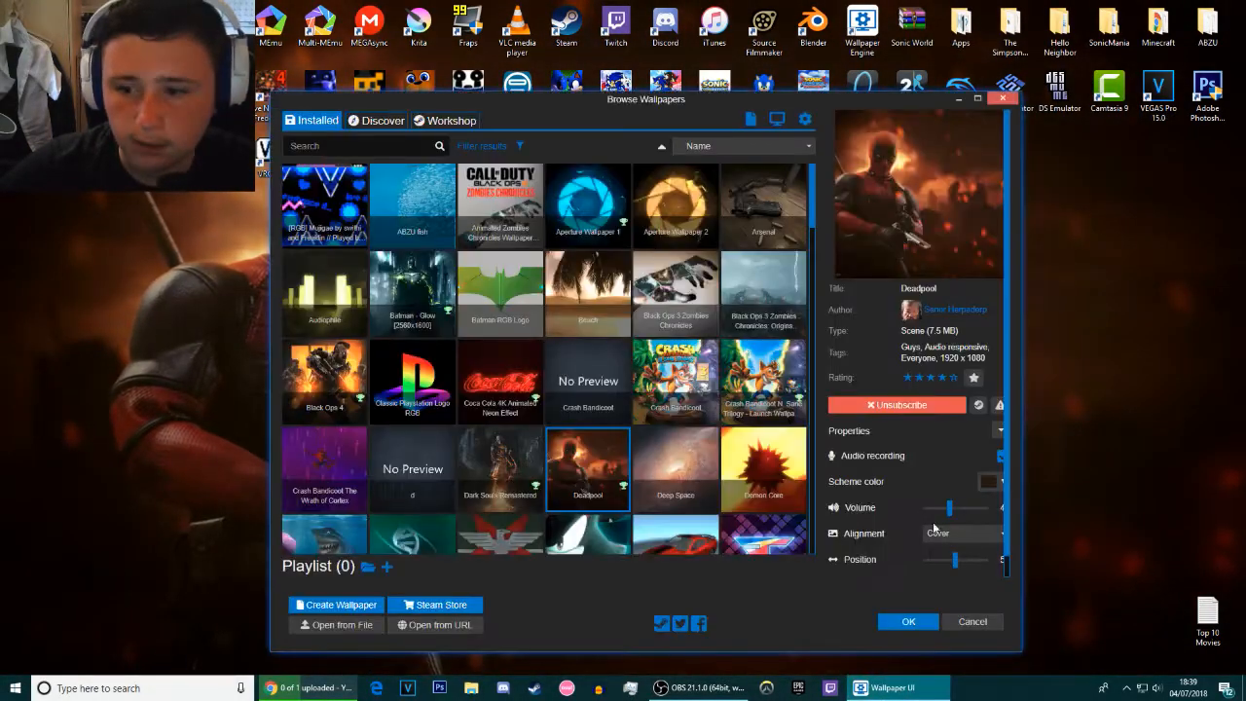
scroll("down", 3)
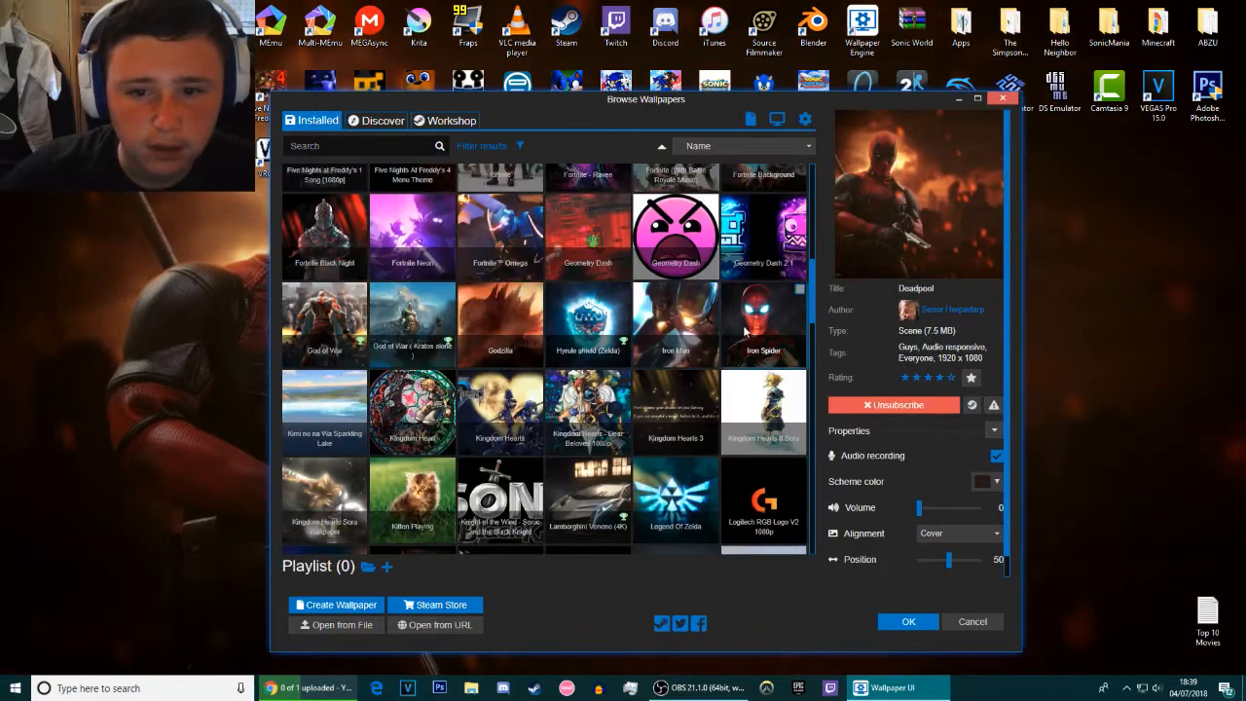
scroll("down", 3)
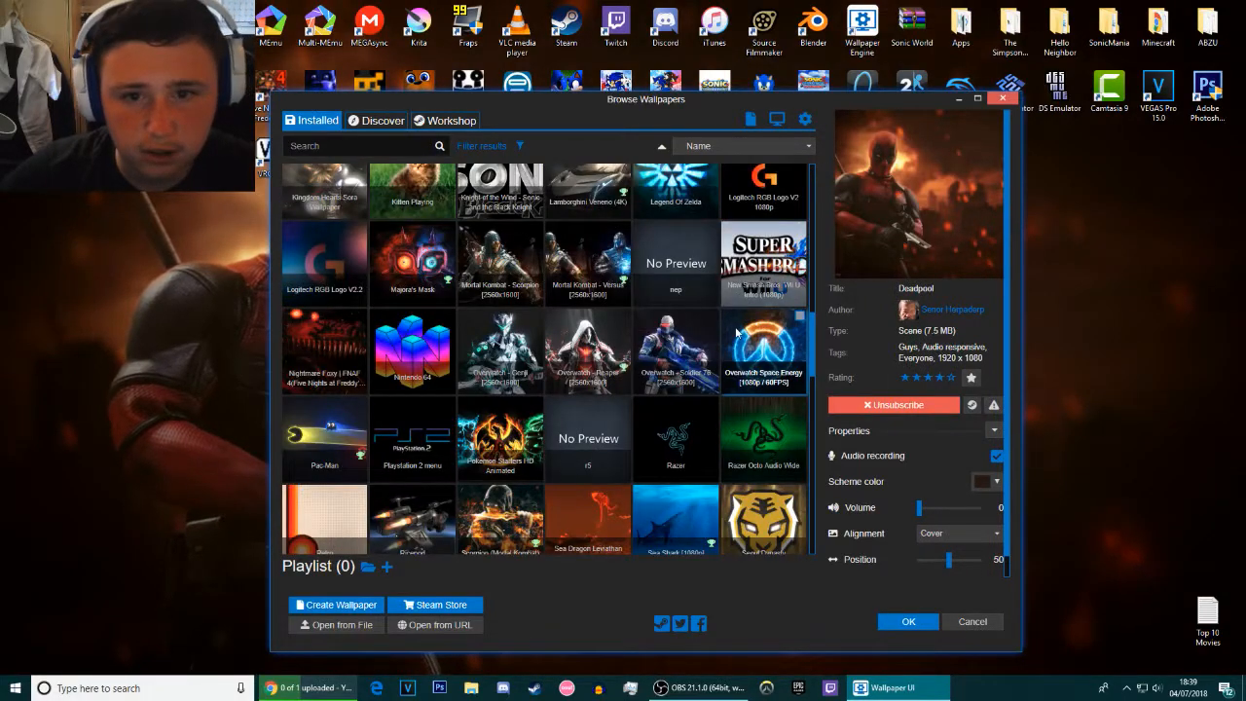
scroll("down", 3)
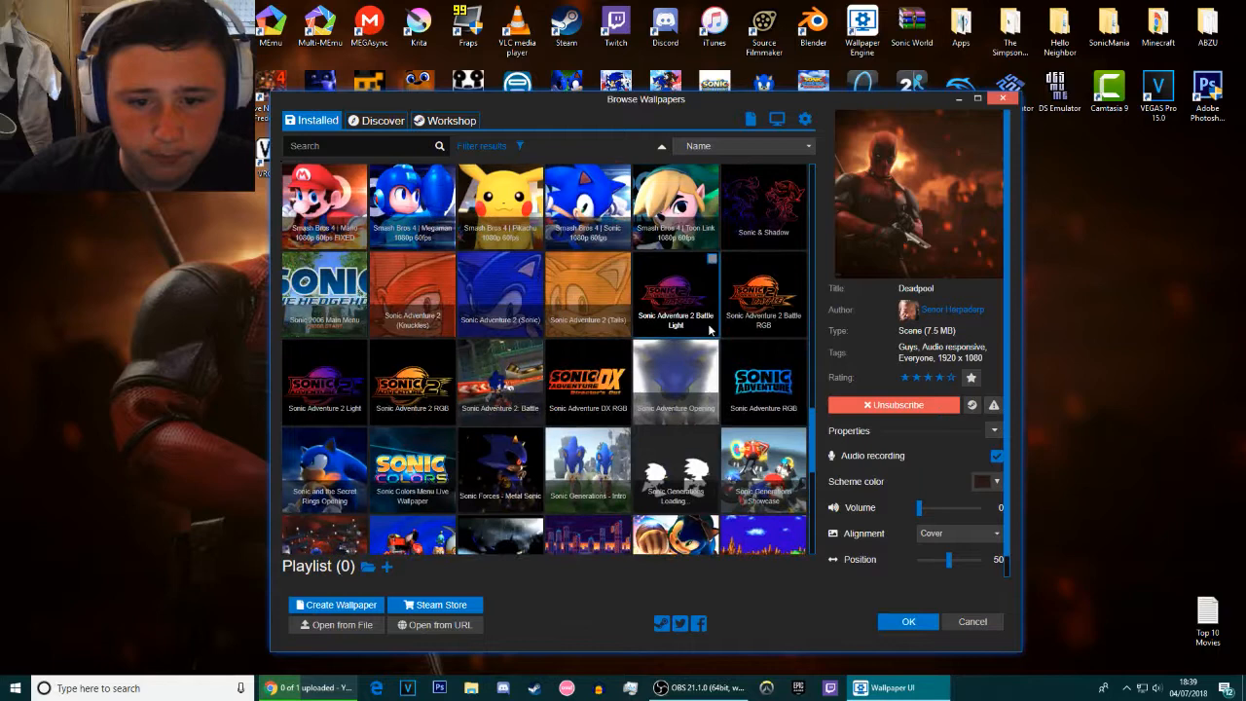
scroll("down", 3)
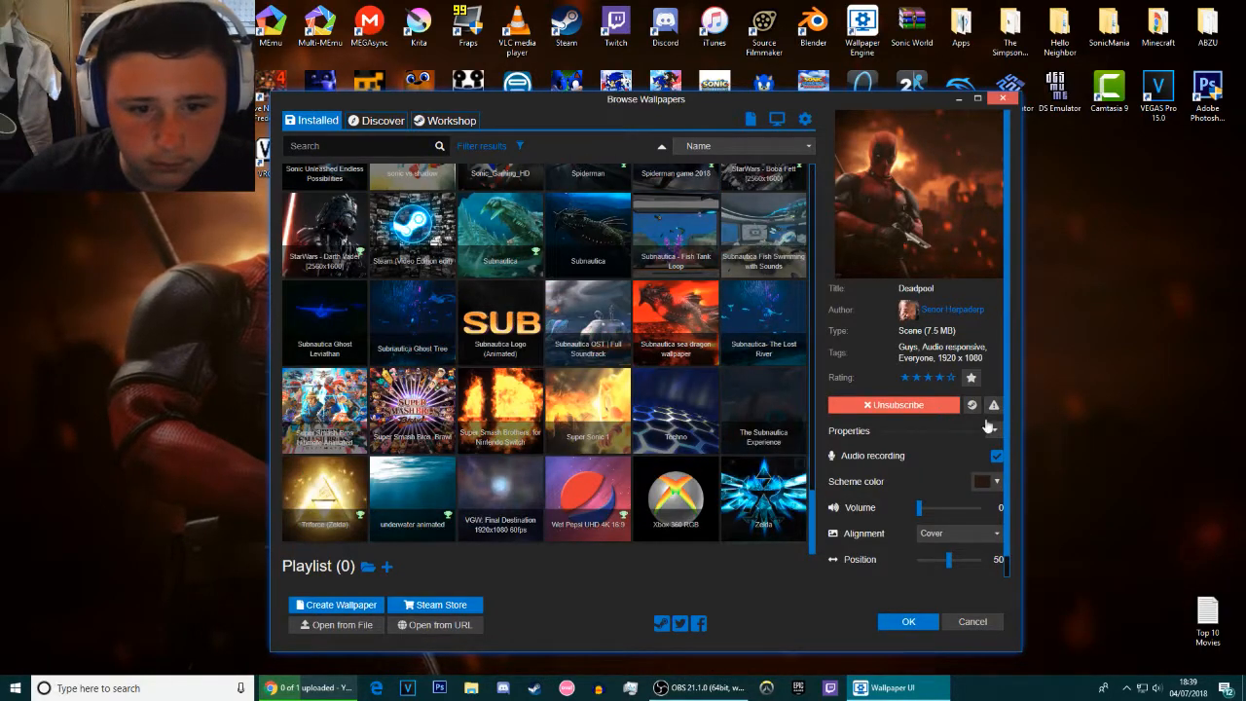
left_click(324, 409)
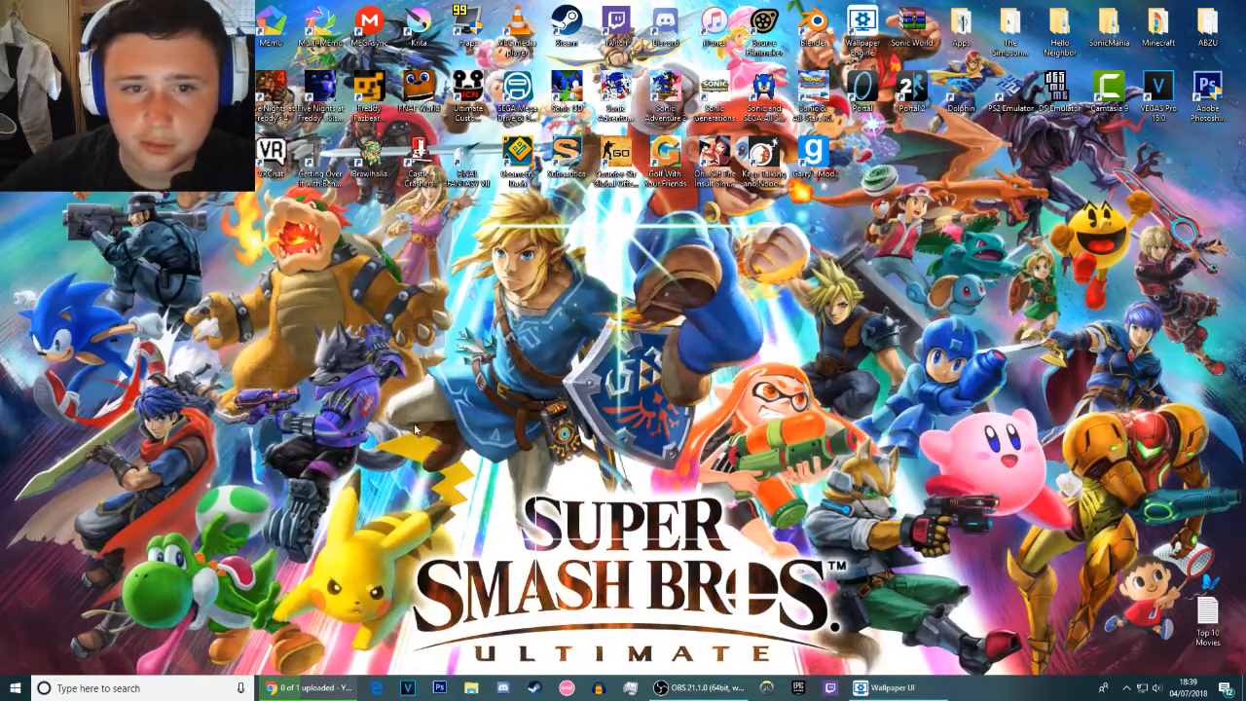
mouse_move(714, 341)
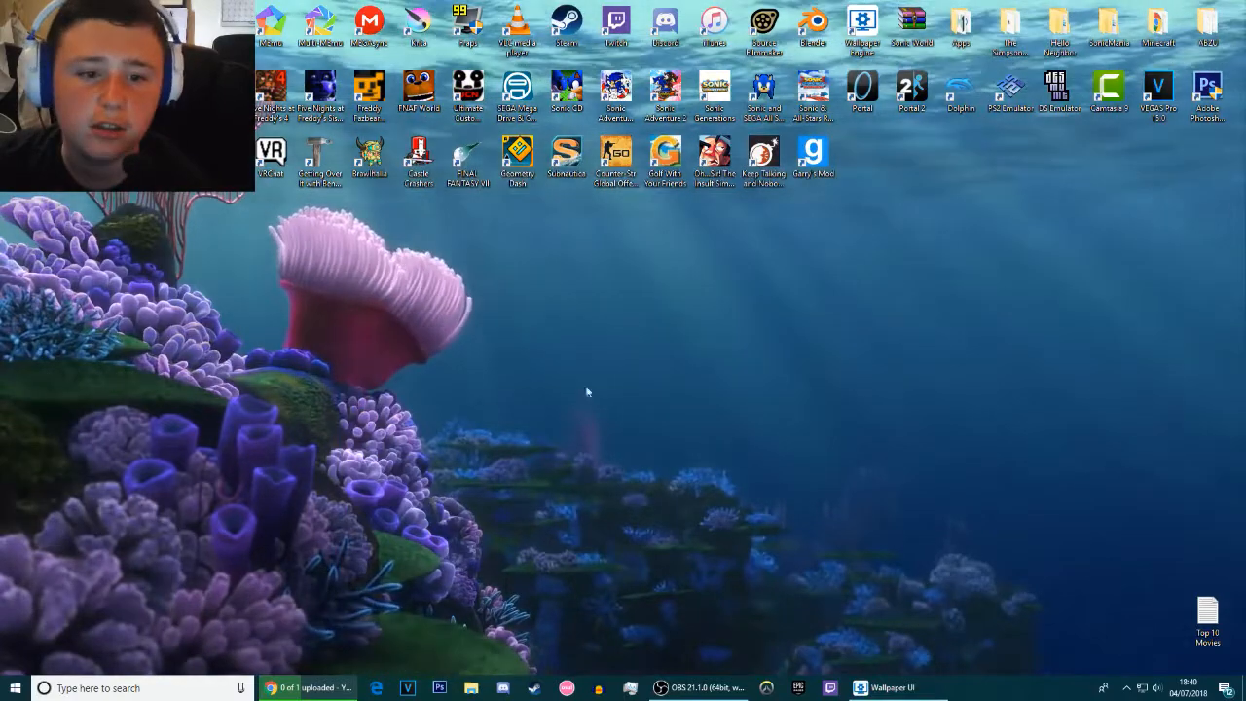
- Apply the Finding Nemo - Coral Reef video wallpaper from the Installed collection
left_click(888, 687)
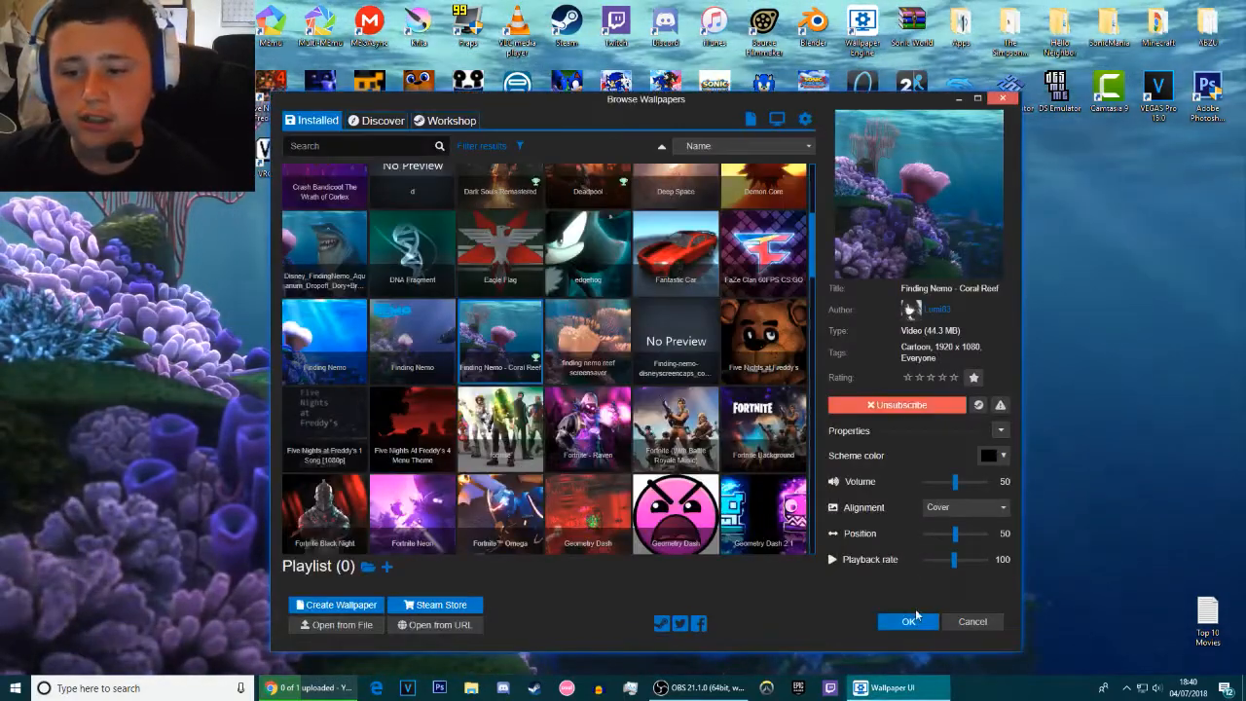
left_click(907, 621)
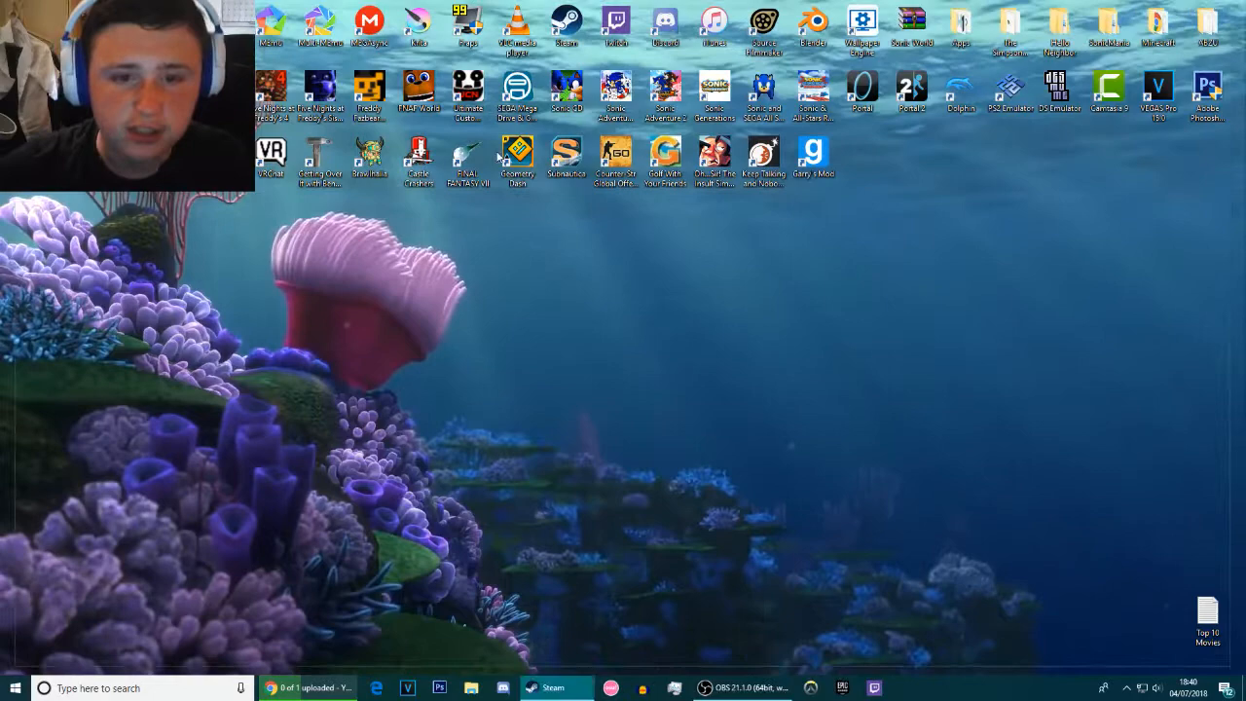
- Bring up the Steam store and search it for 'wallpaper engine'
left_click(554, 688)
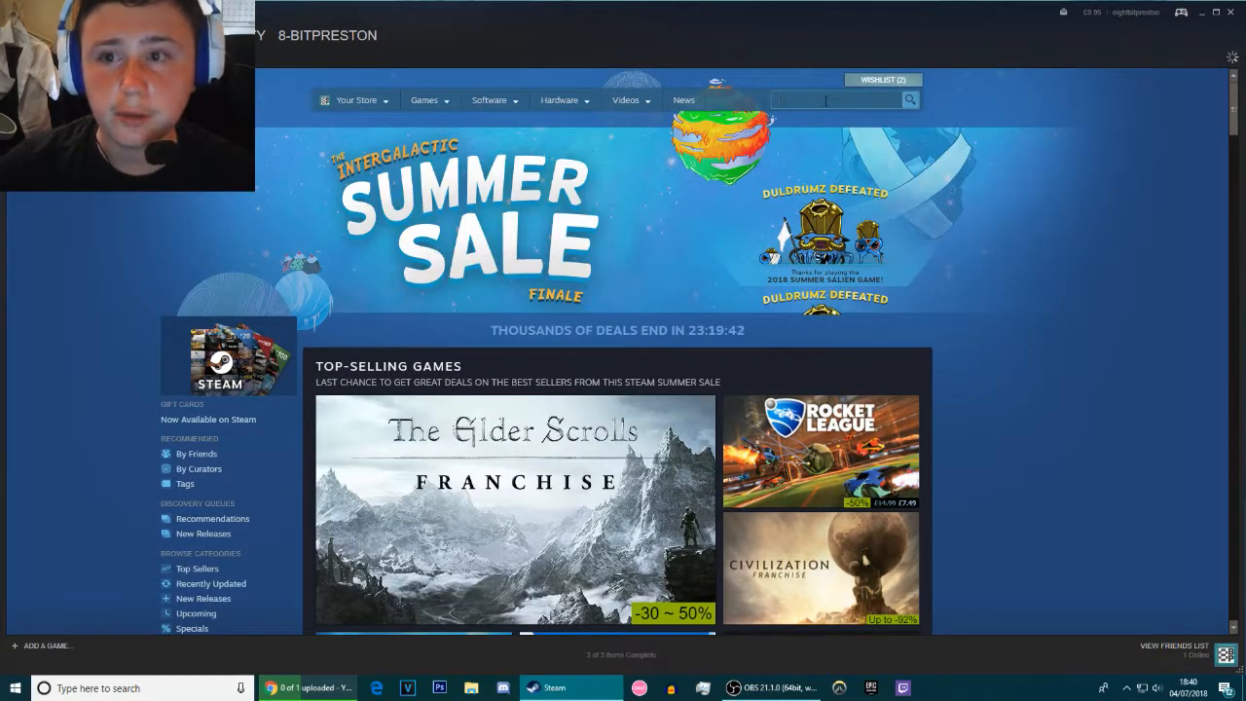
mouse_move(806, 164)
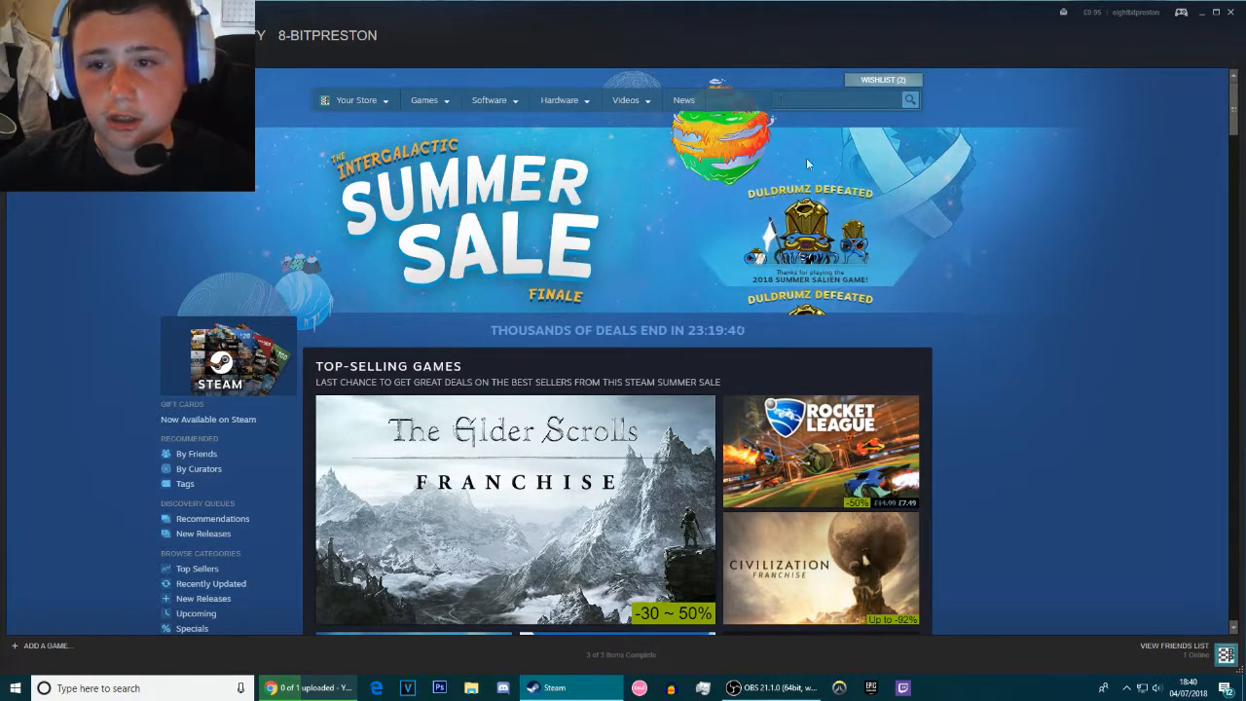
type("wallpaper engine")
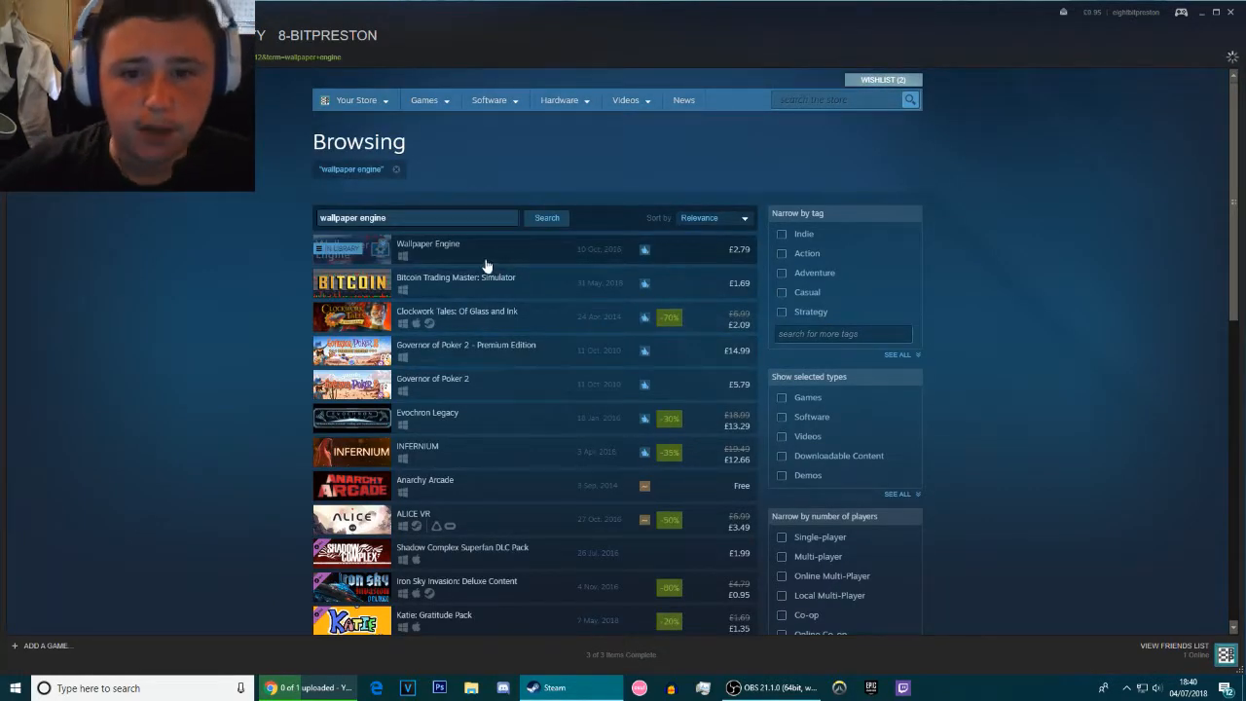
mouse_move(745, 258)
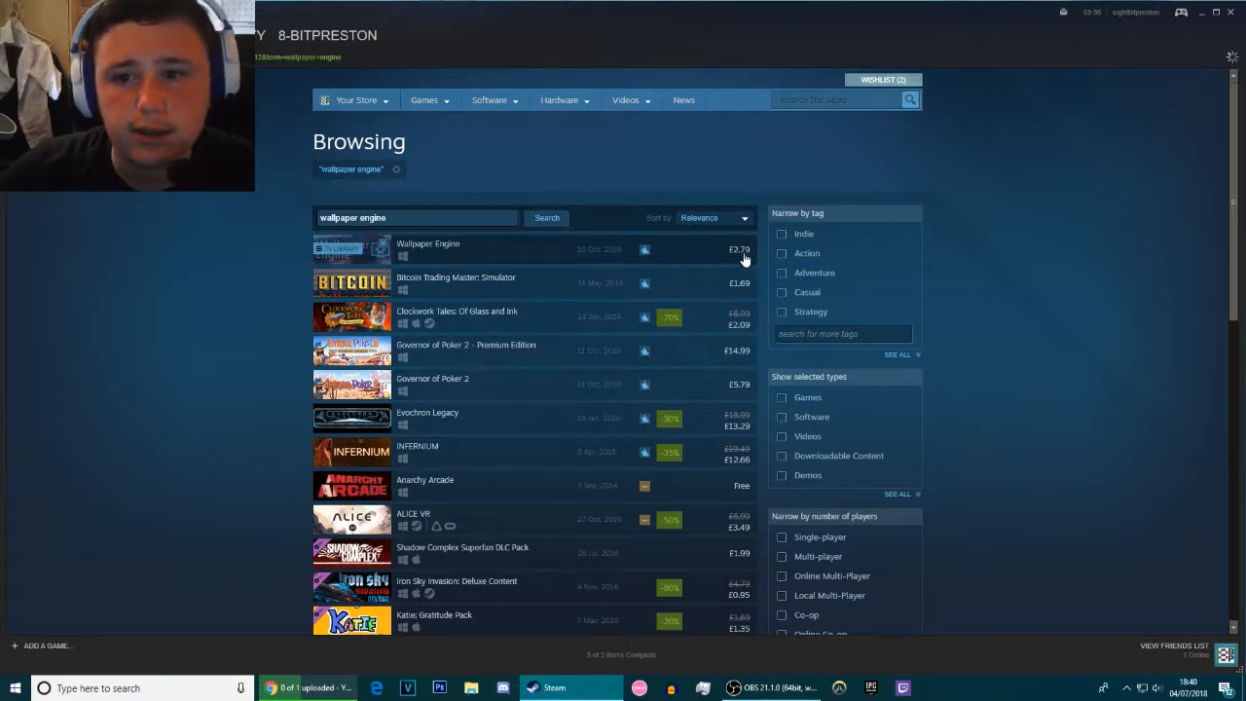
- Open the Wallpaper Engine store page and dismiss the review guidelines notice
left_click(429, 249)
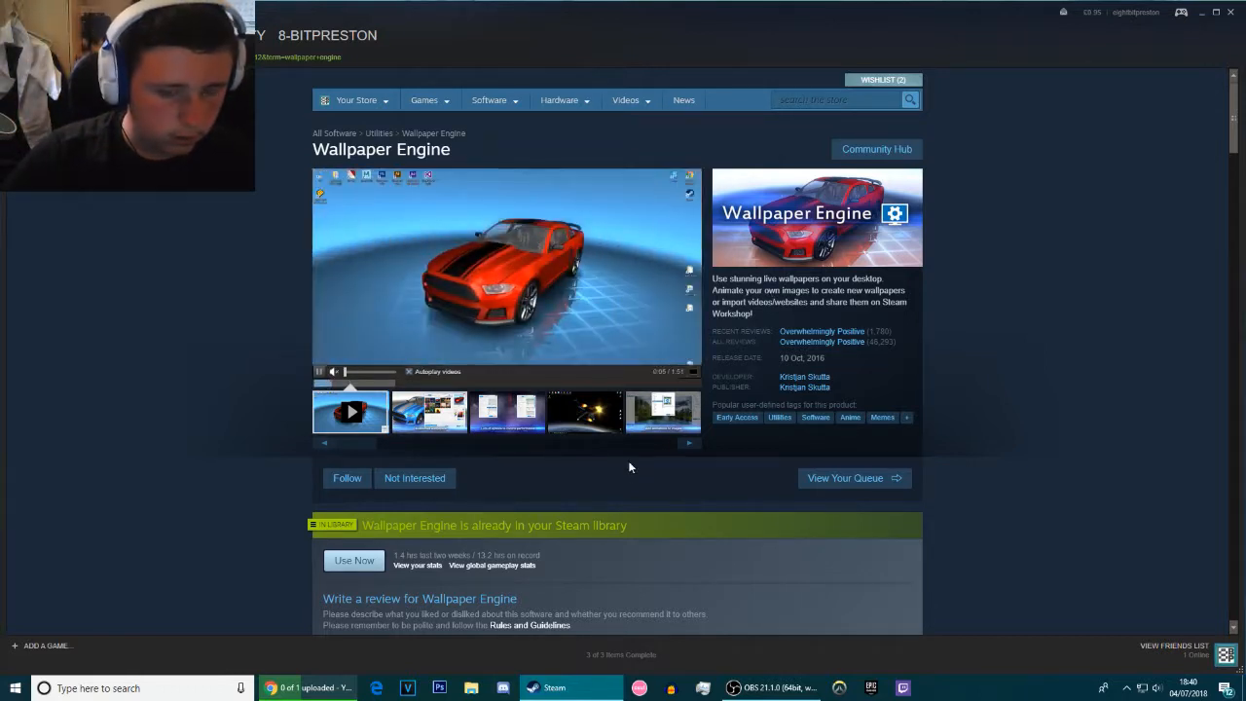
scroll("down", 3)
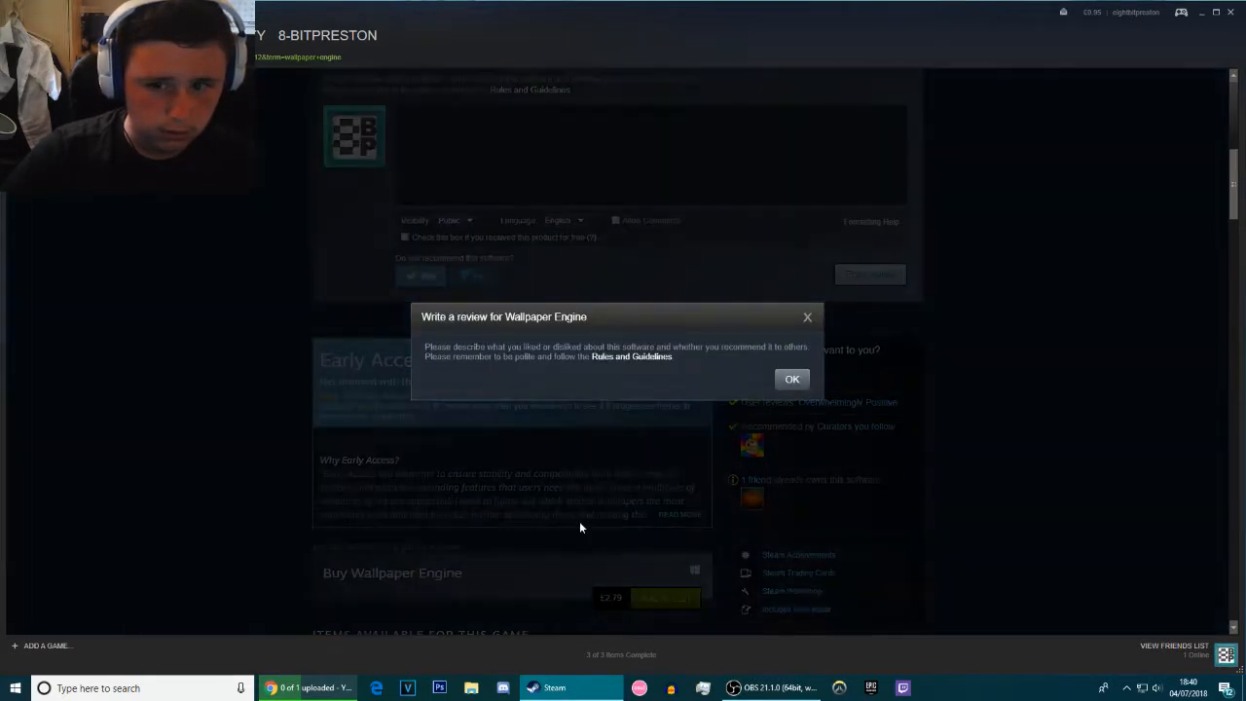
left_click(793, 378)
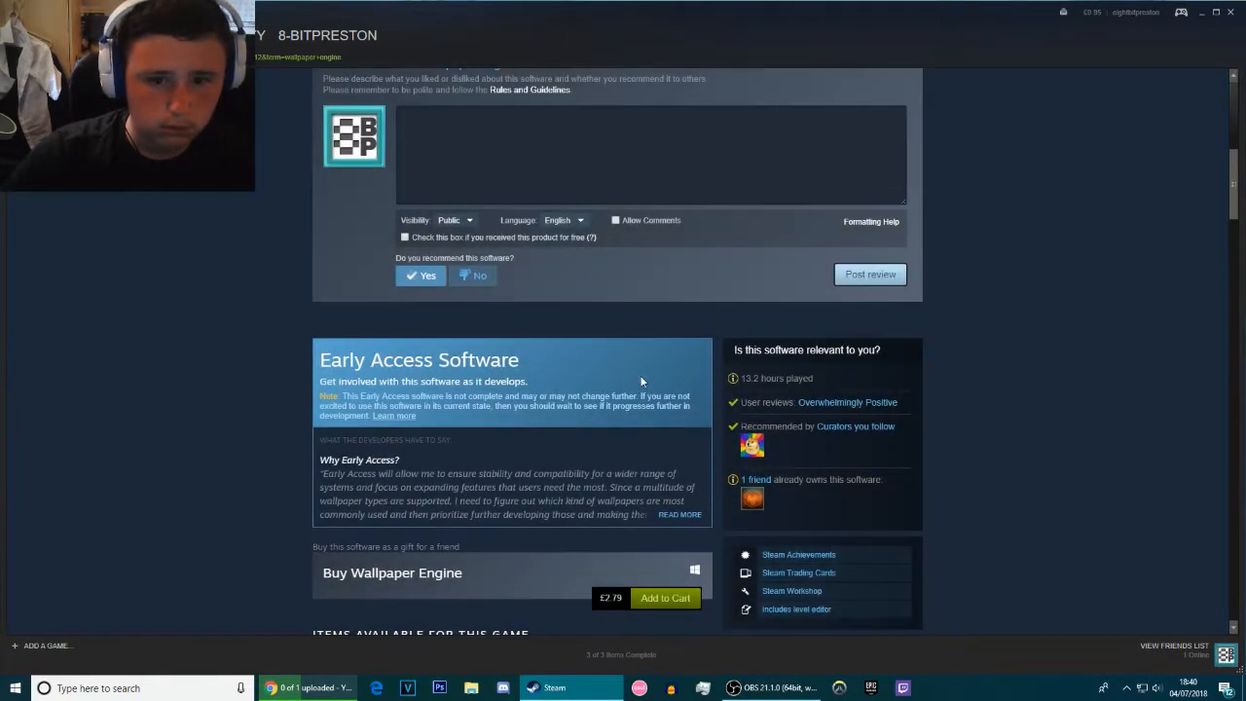
- Scroll the store page down to recent updates and software details
scroll("down", 3)
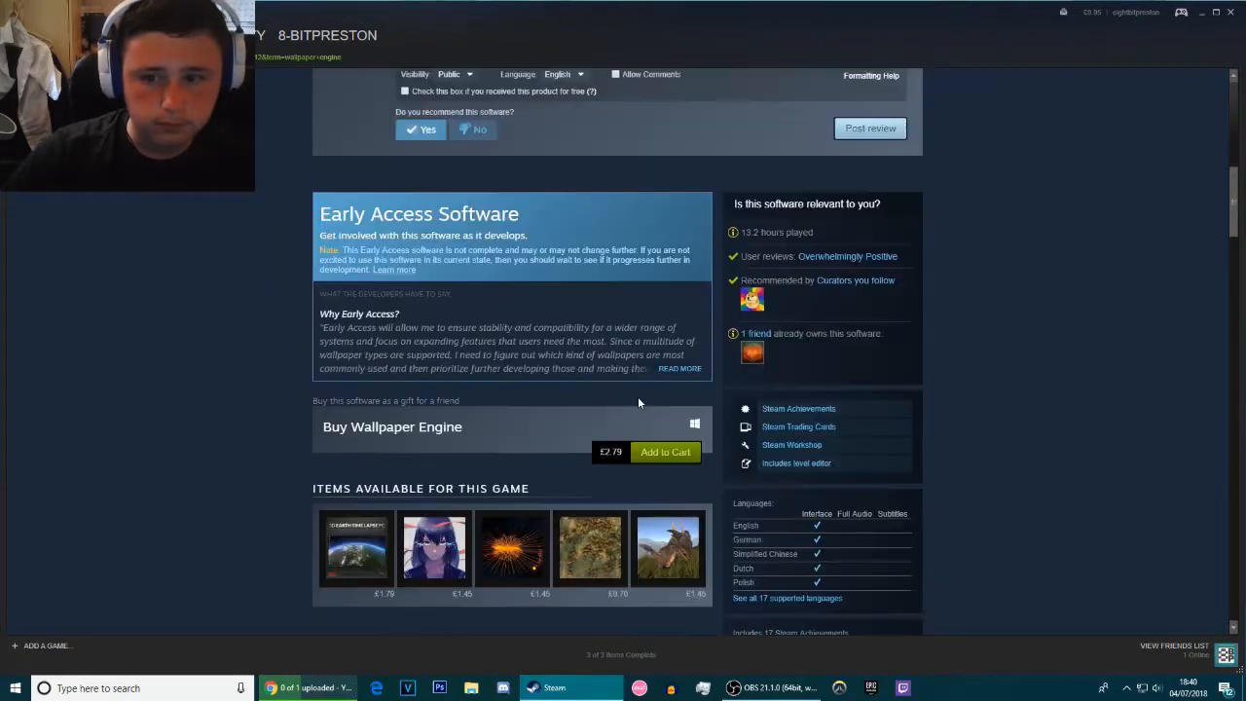
scroll("up", 3)
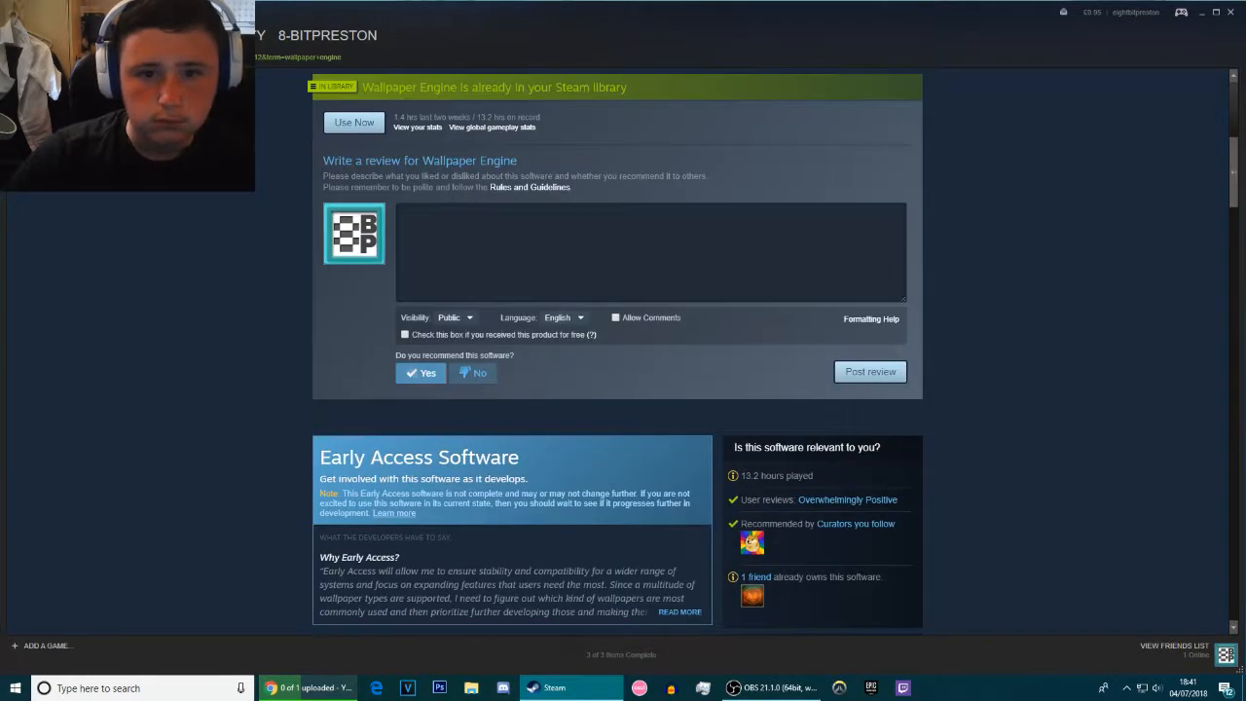
scroll("down", 3)
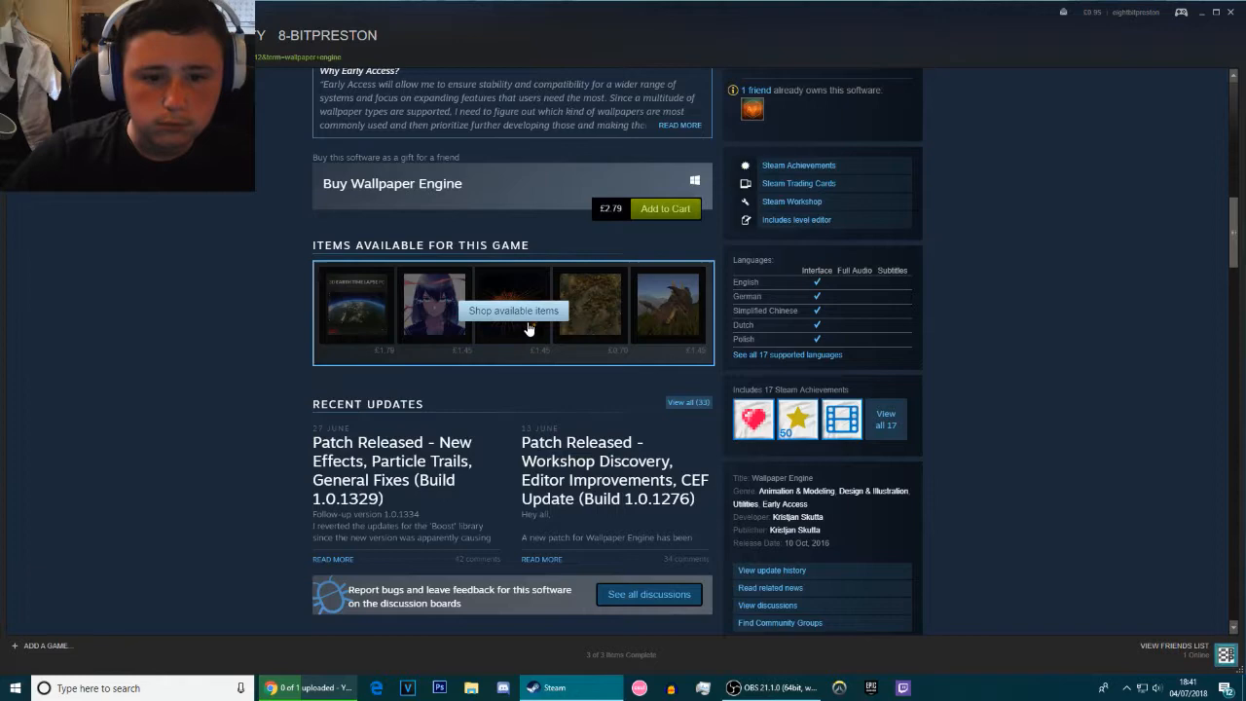
scroll("down", 3)
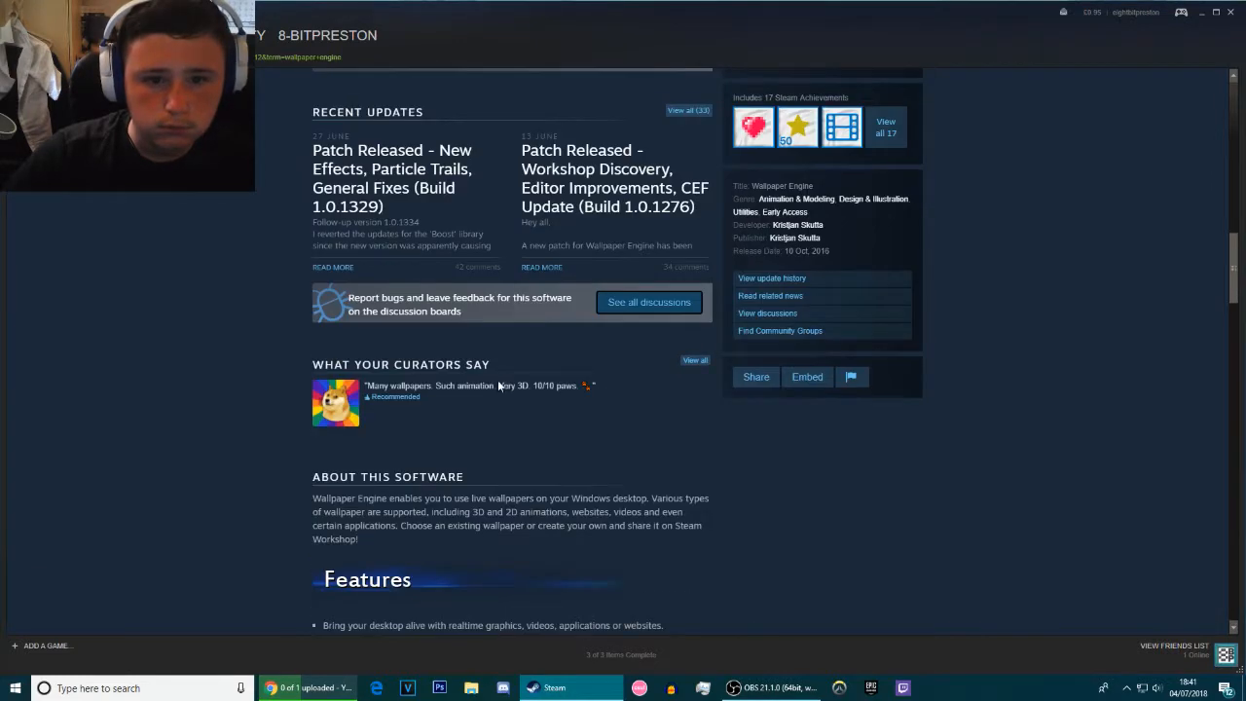
mouse_move(526, 396)
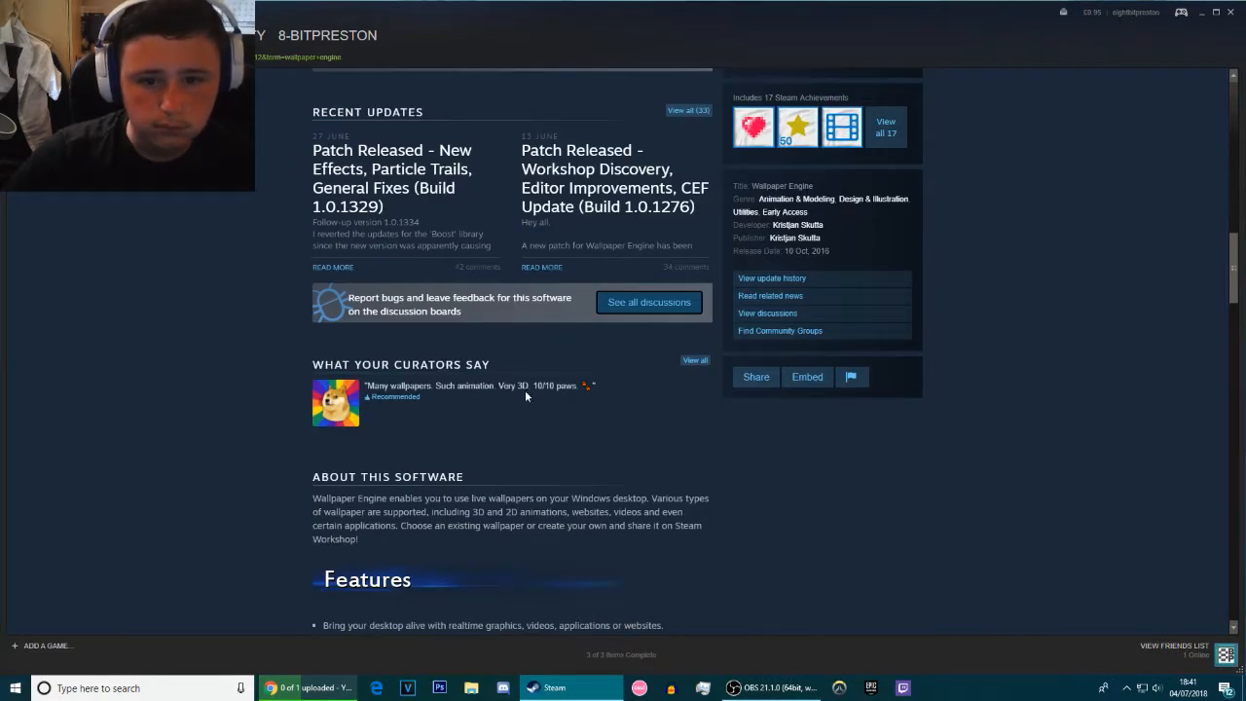
scroll("up", 3)
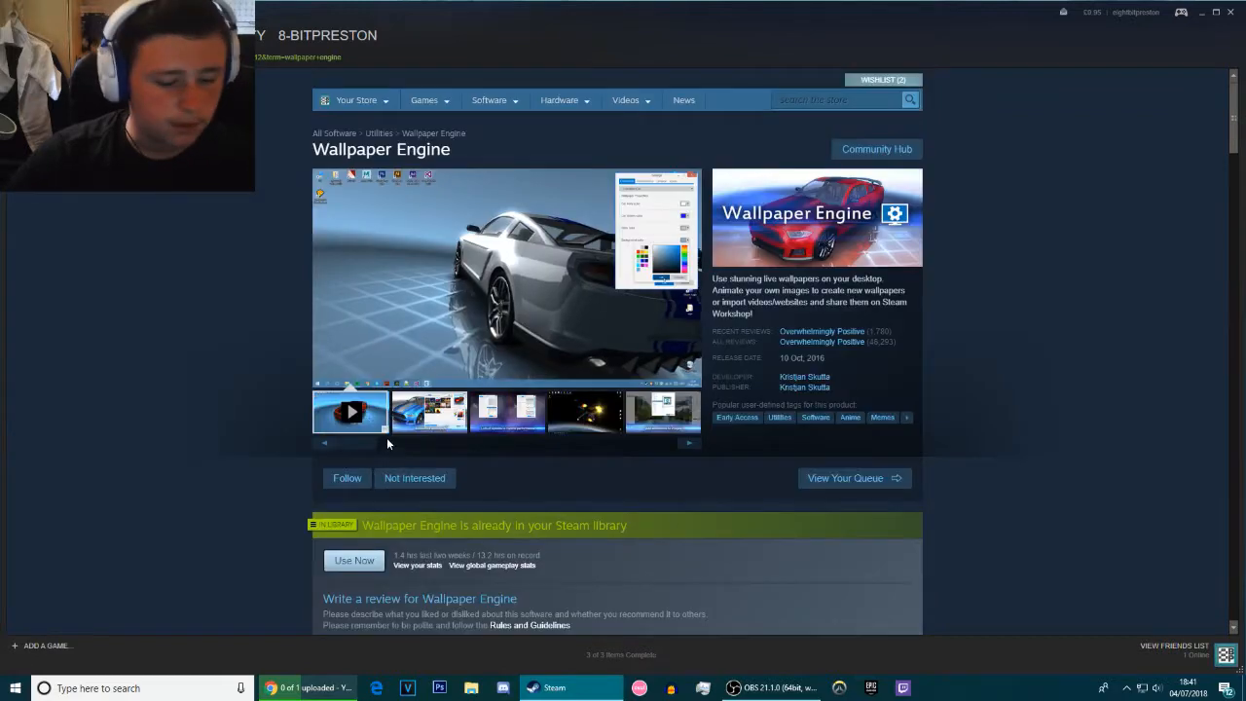
scroll("down", 3)
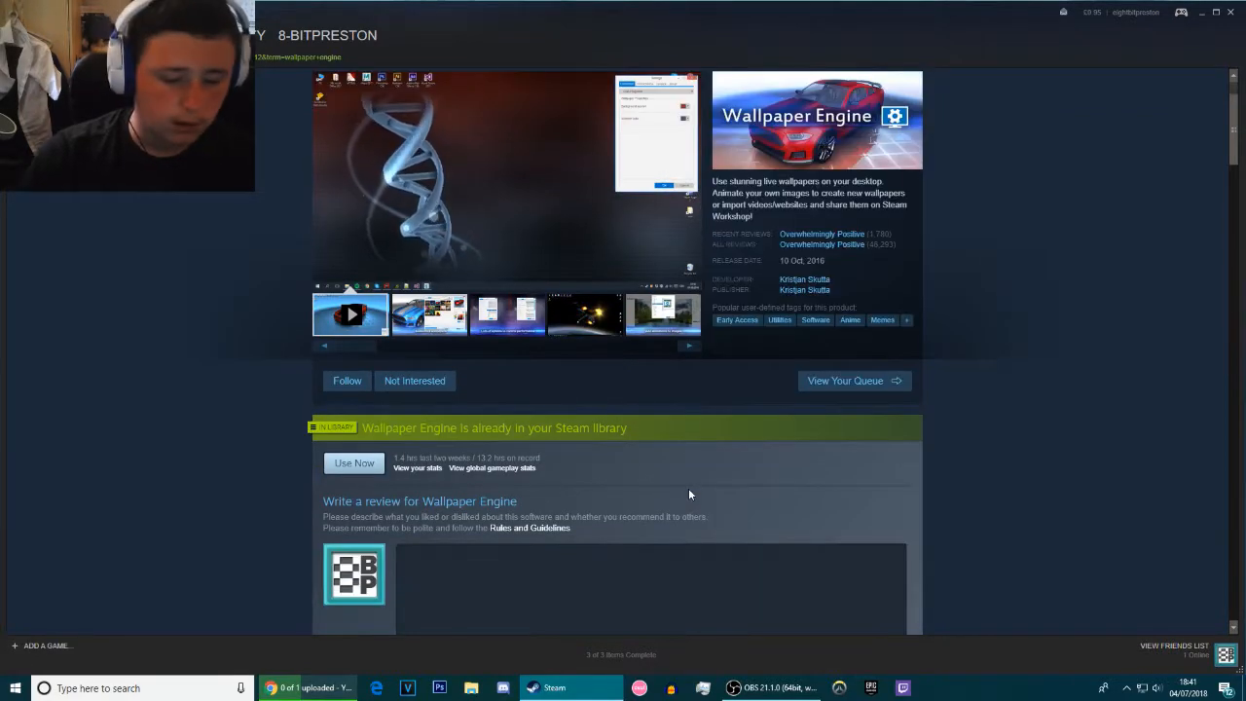
scroll("down", 3)
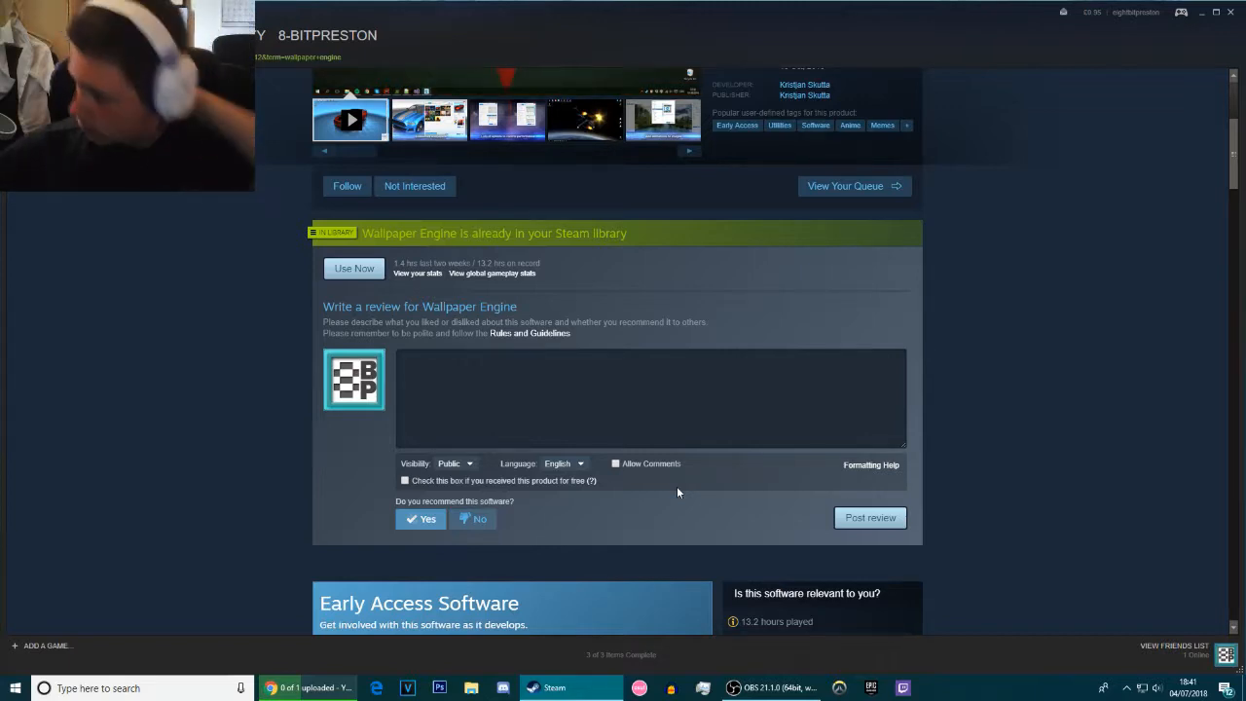
scroll("up", 3)
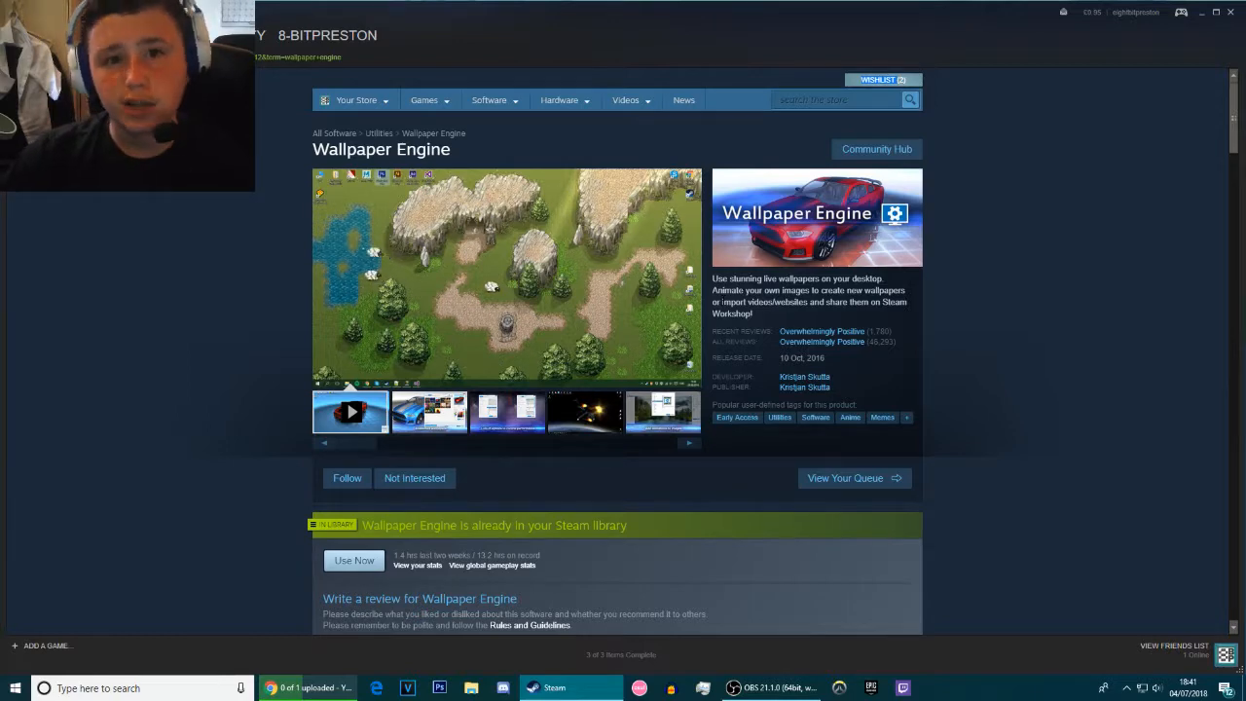
scroll("down", 3)
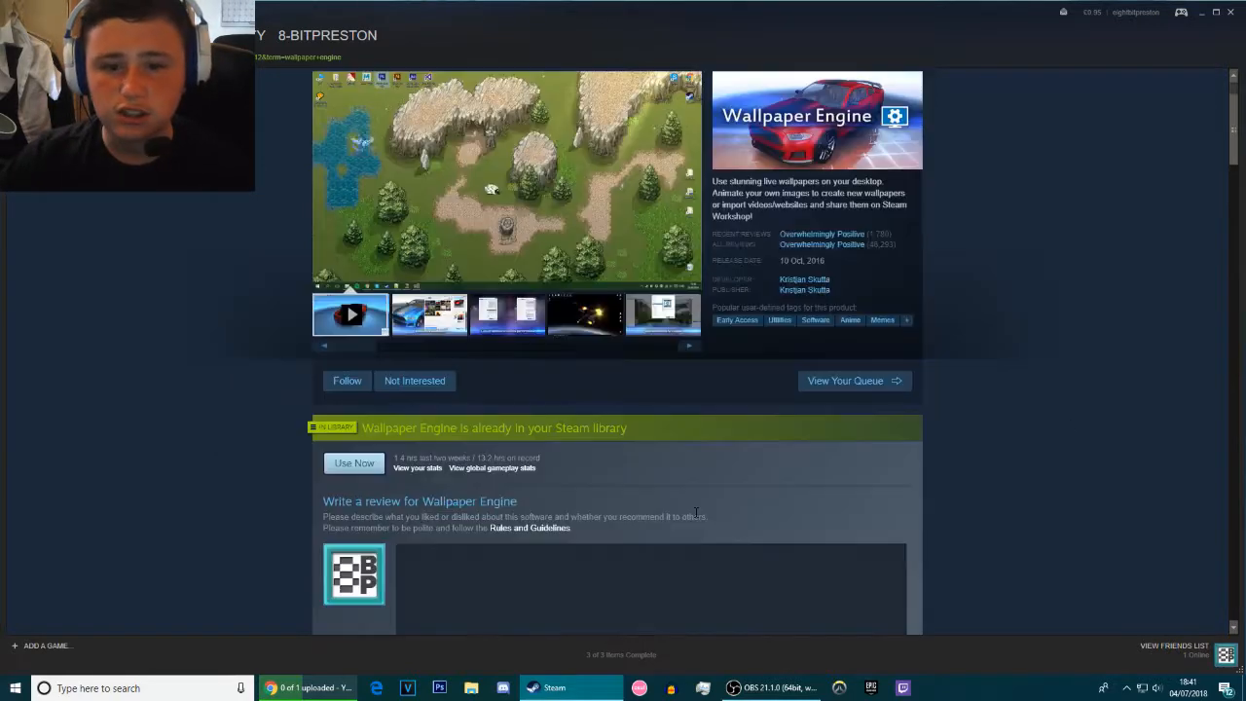
scroll("down", 3)
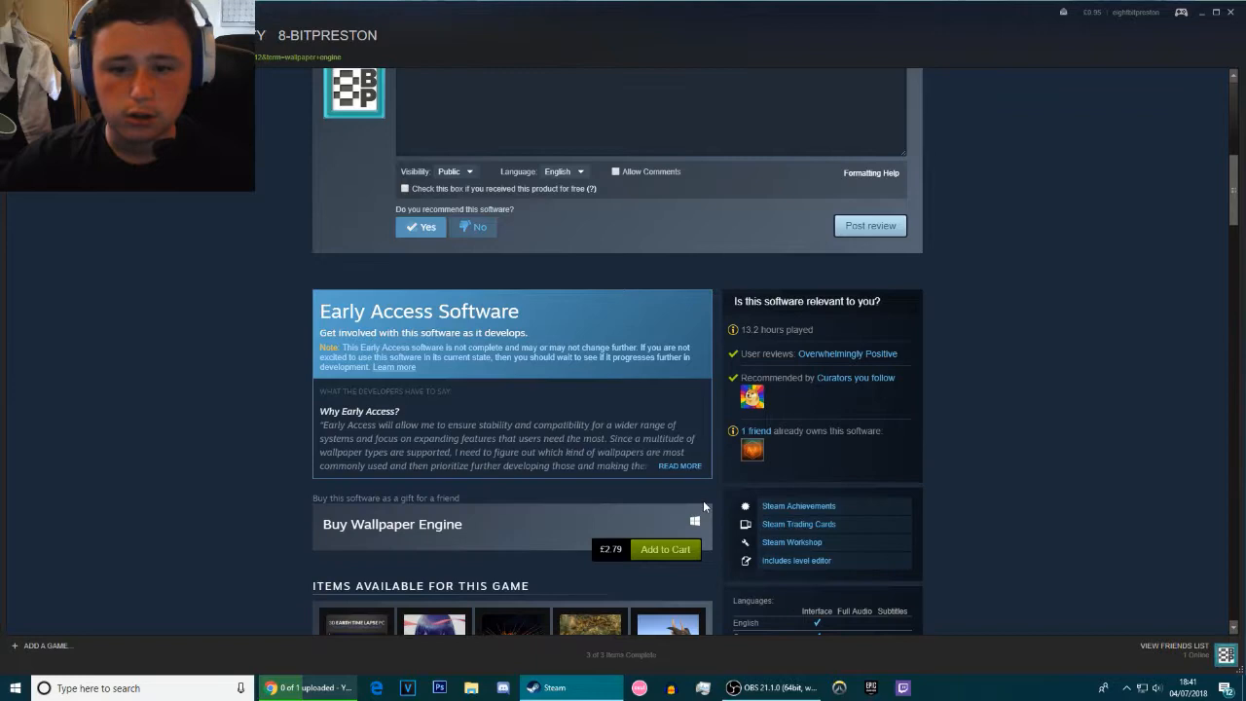
mouse_move(845, 542)
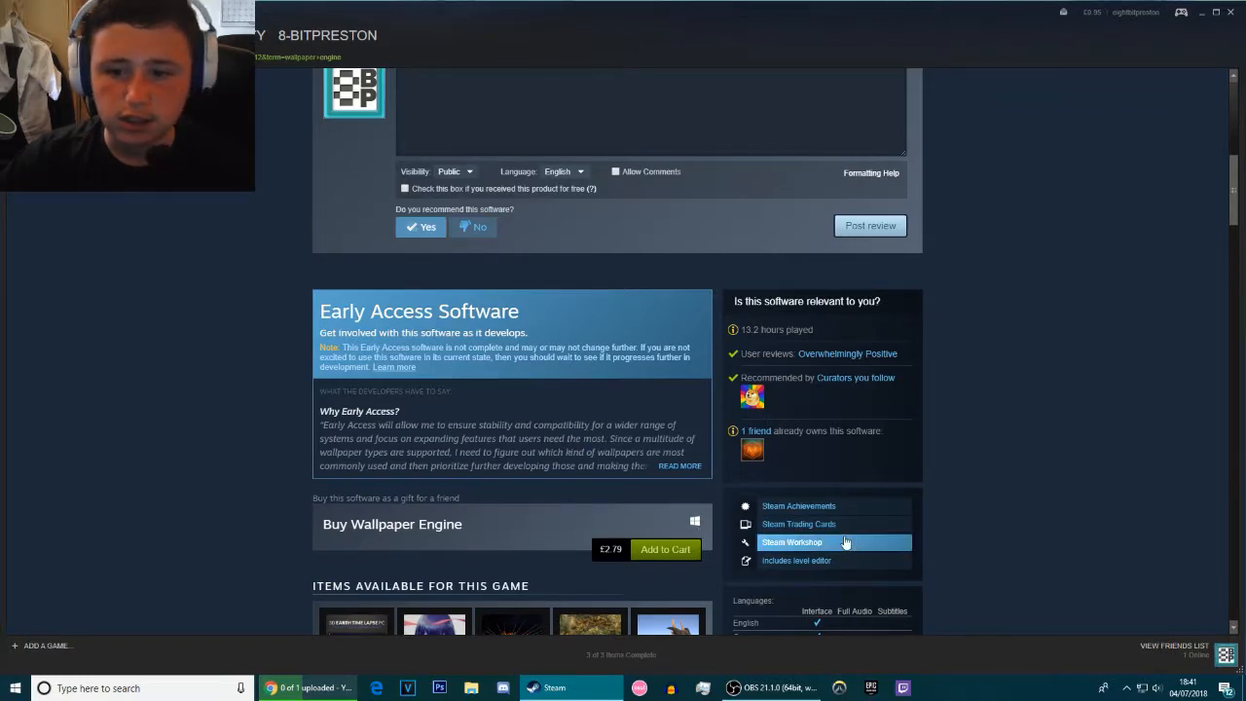
scroll("up", 3)
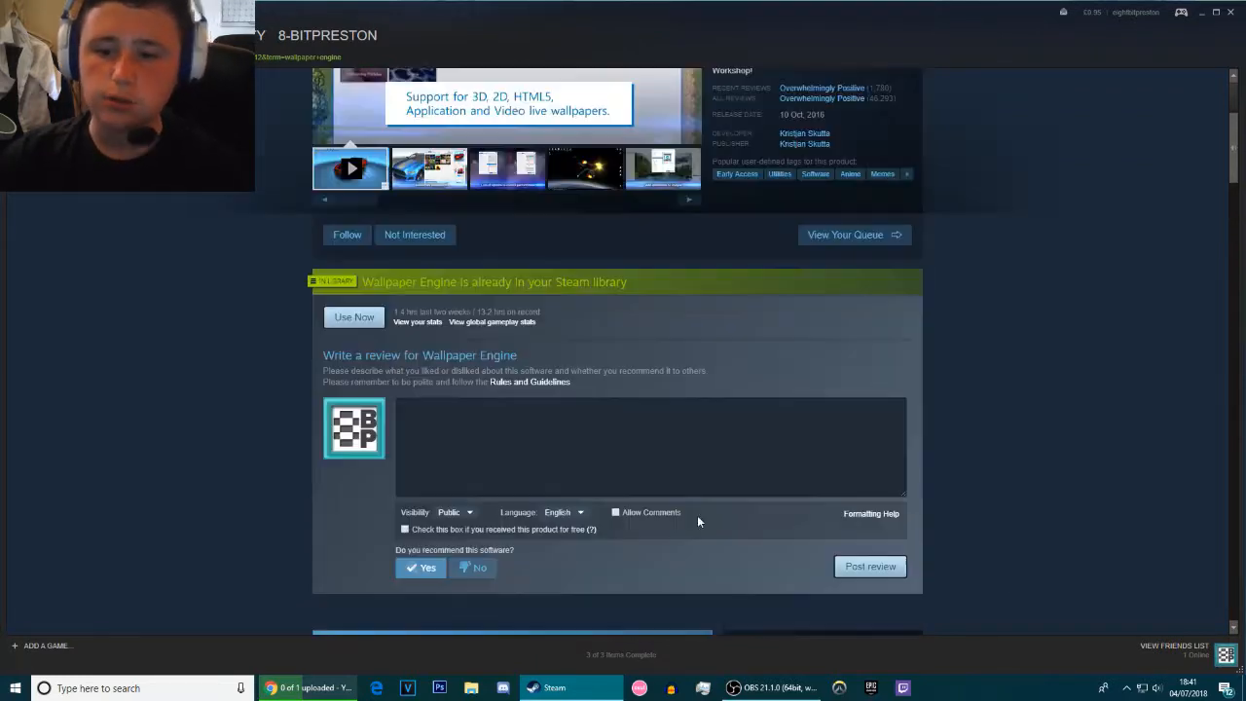
scroll("down", 3)
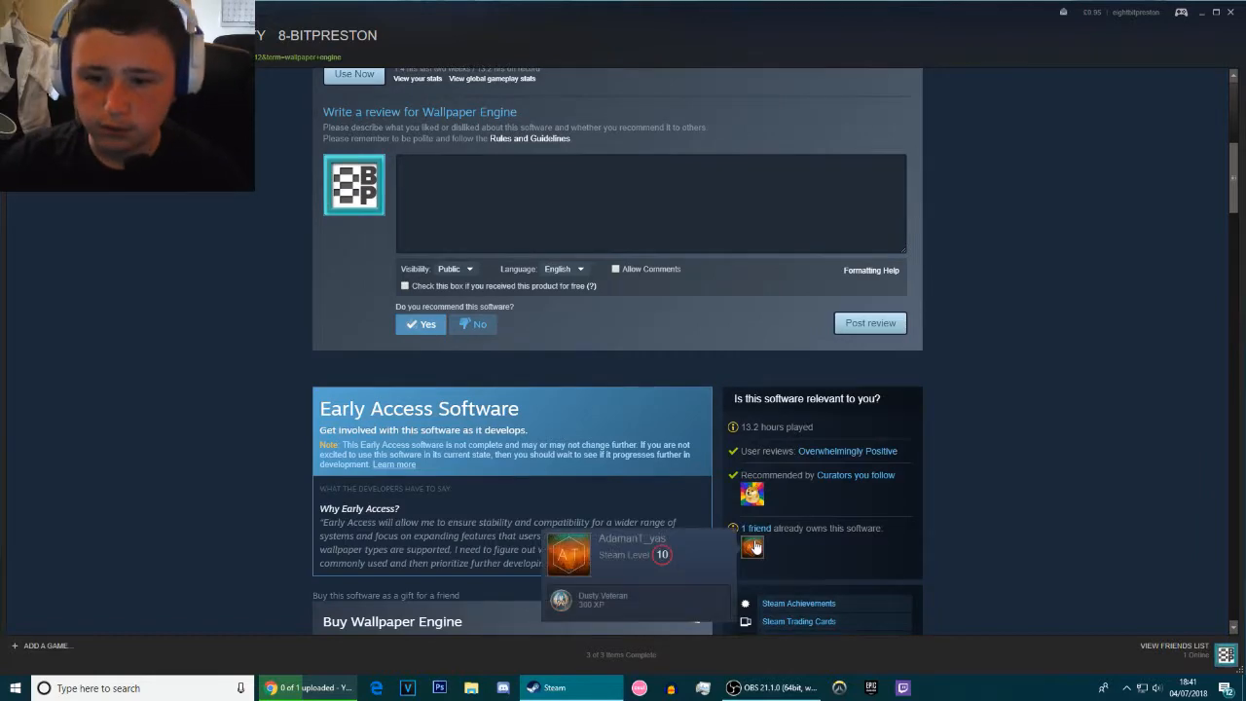
scroll("up", 3)
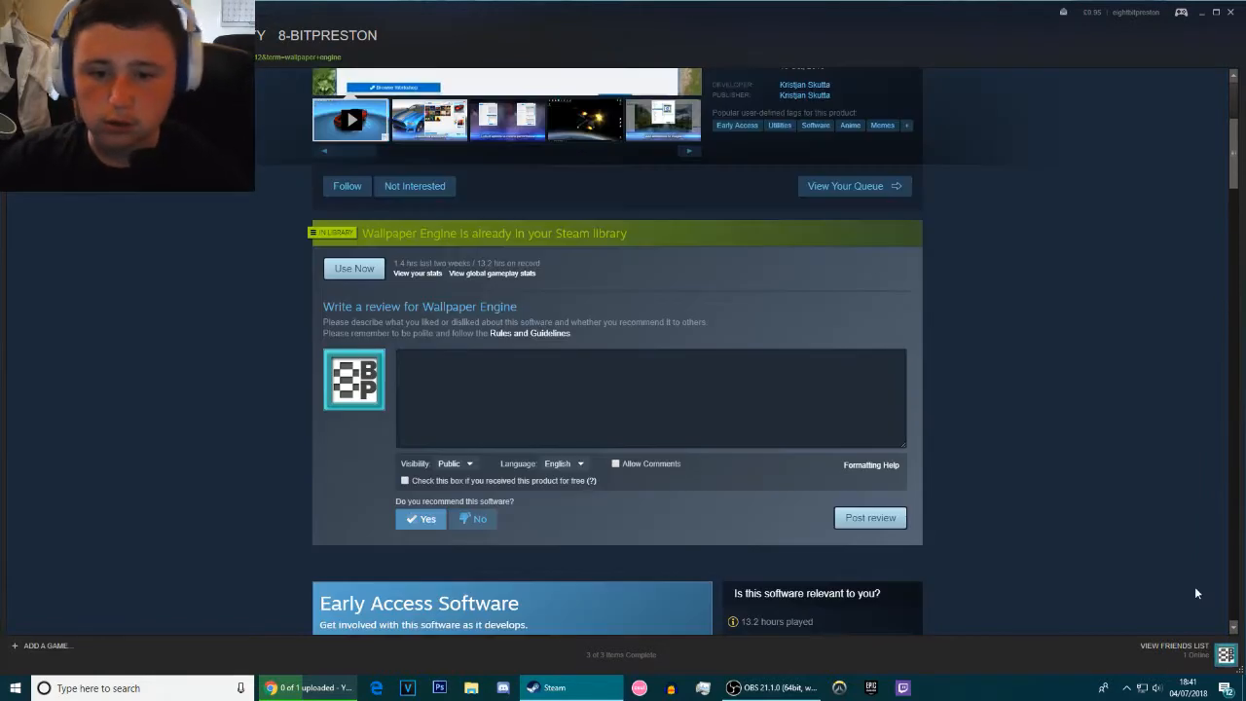
scroll("up", 3)
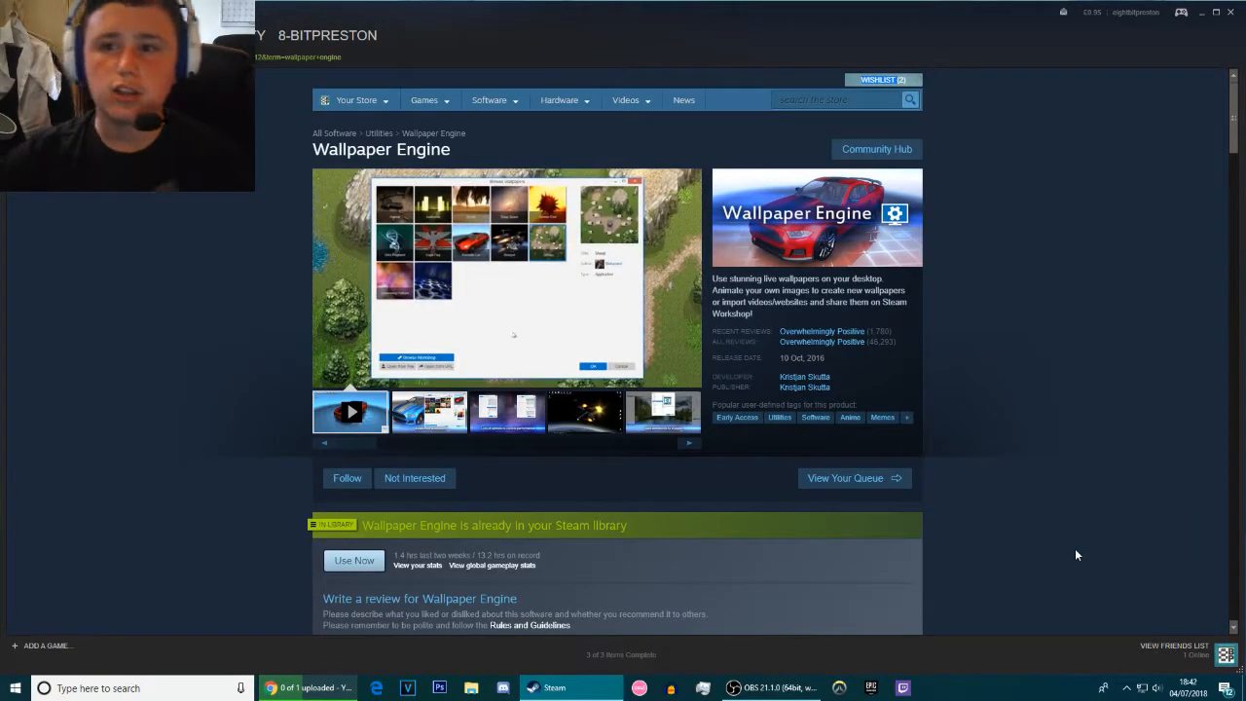